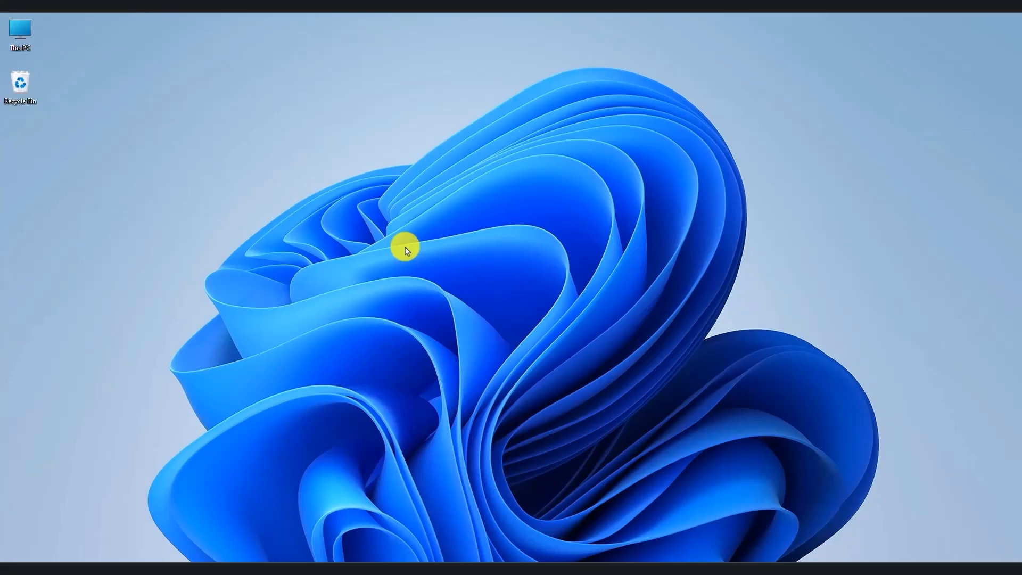
{"action": "mouse_move", "coordinate": [383, 255]}
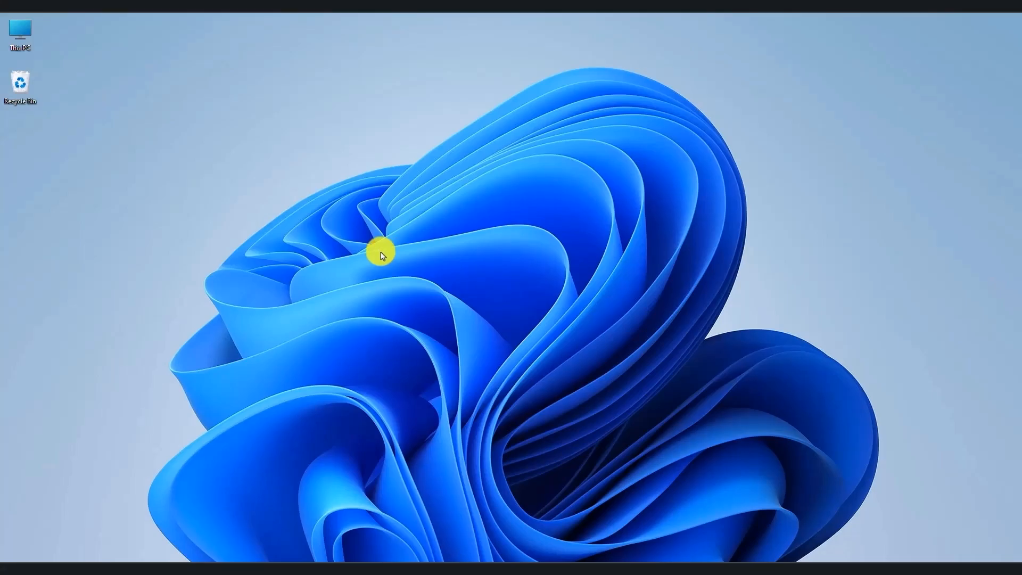
{"action": "mouse_move", "coordinate": [283, 238]}
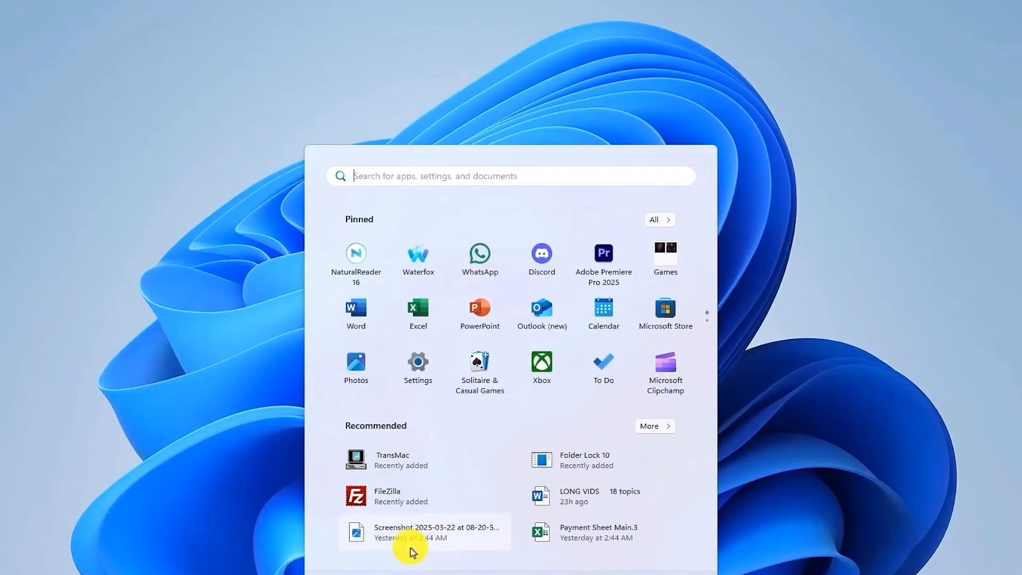
Search the Start menu for an app name and launch Google Chrome
{"action": "type", "text": "v"}
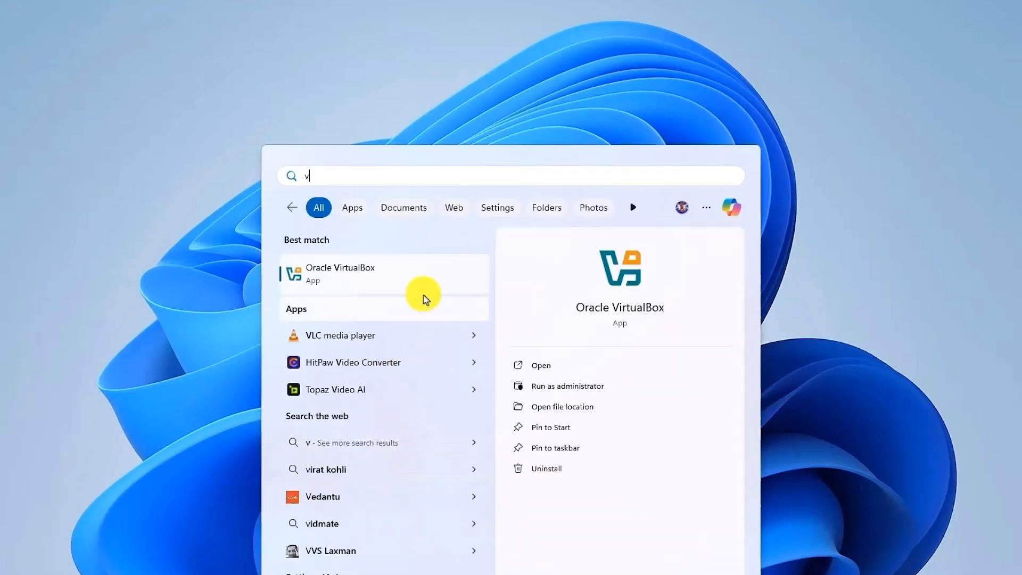
{"action": "type", "text": "camtasia 2024"}
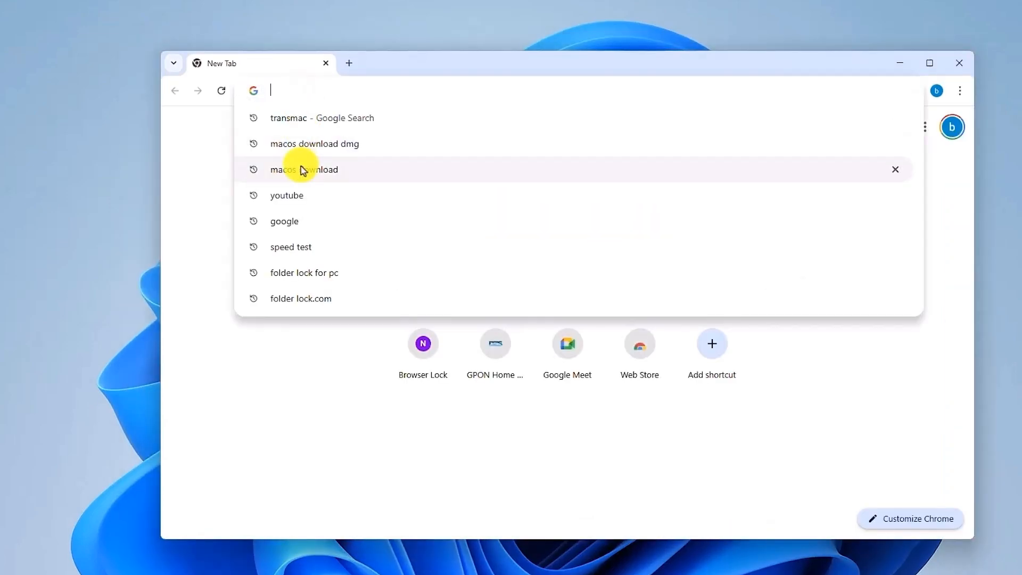
Go to cros.tech and focus the Chrome OS device codename search field
{"action": "type", "text": "cros.tech"}
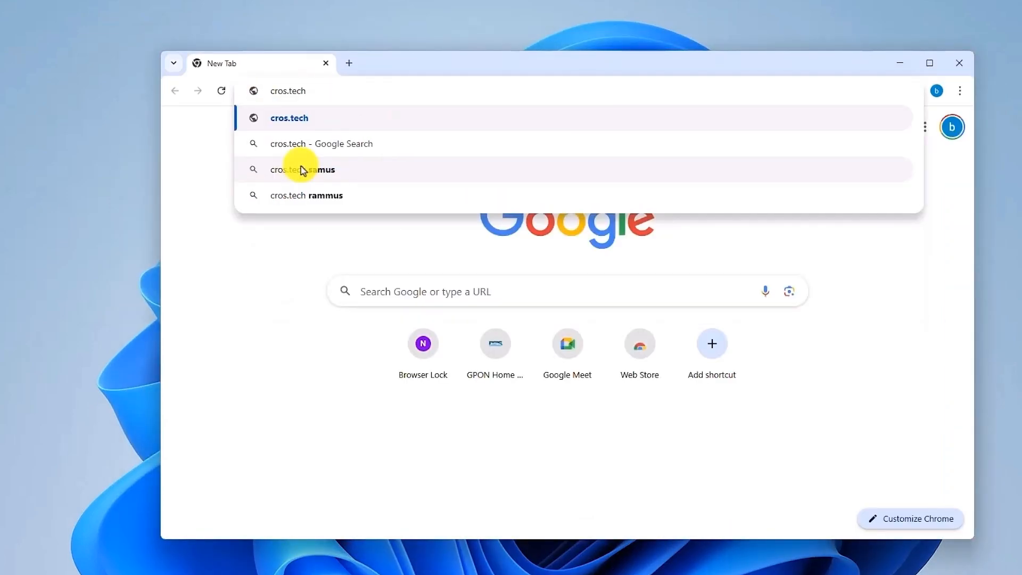
{"action": "left_click", "coordinate": [288, 117]}
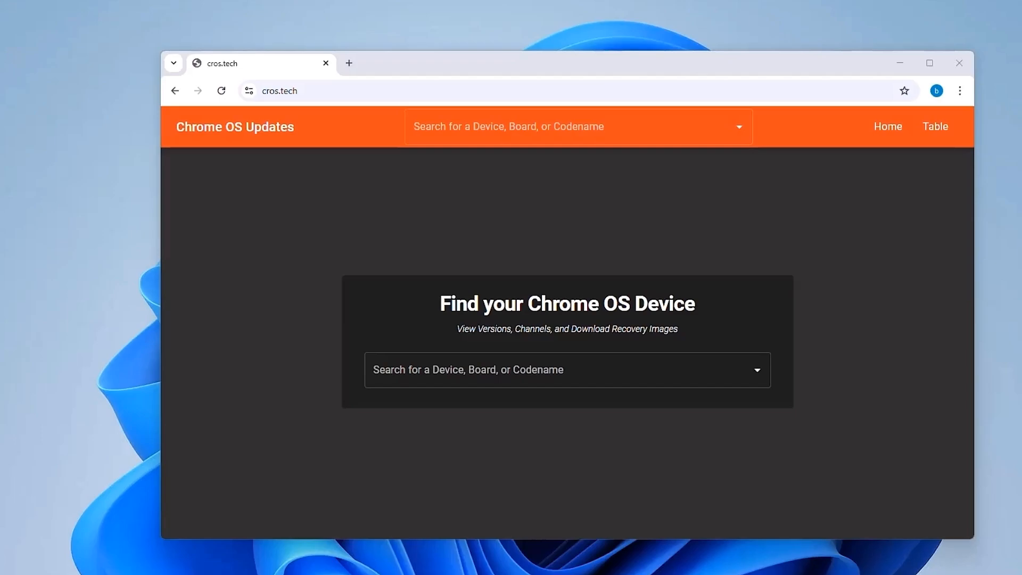
{"action": "left_click", "coordinate": [556, 370]}
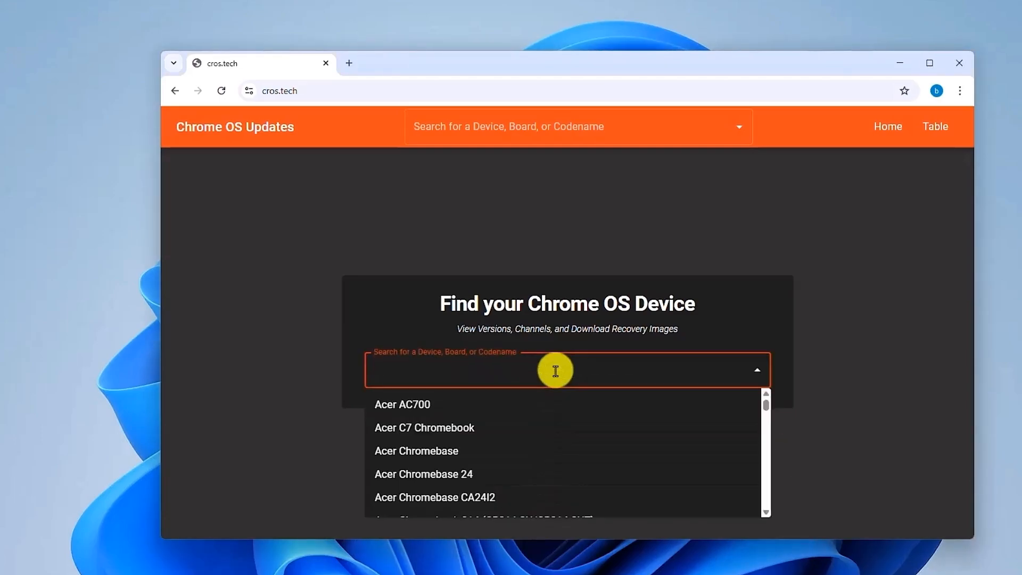
{"action": "left_click", "coordinate": [511, 370]}
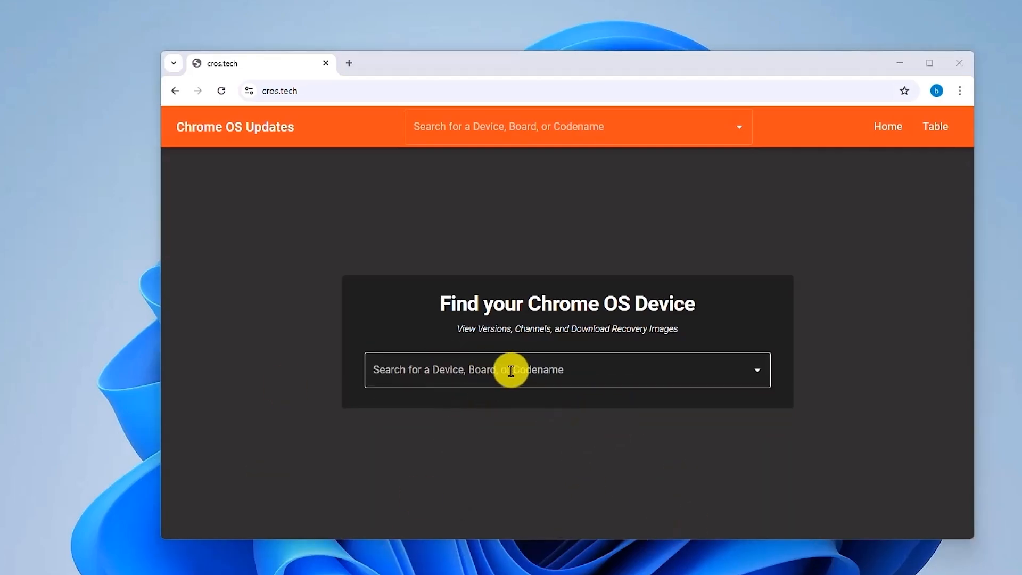
{"action": "left_click", "coordinate": [511, 371]}
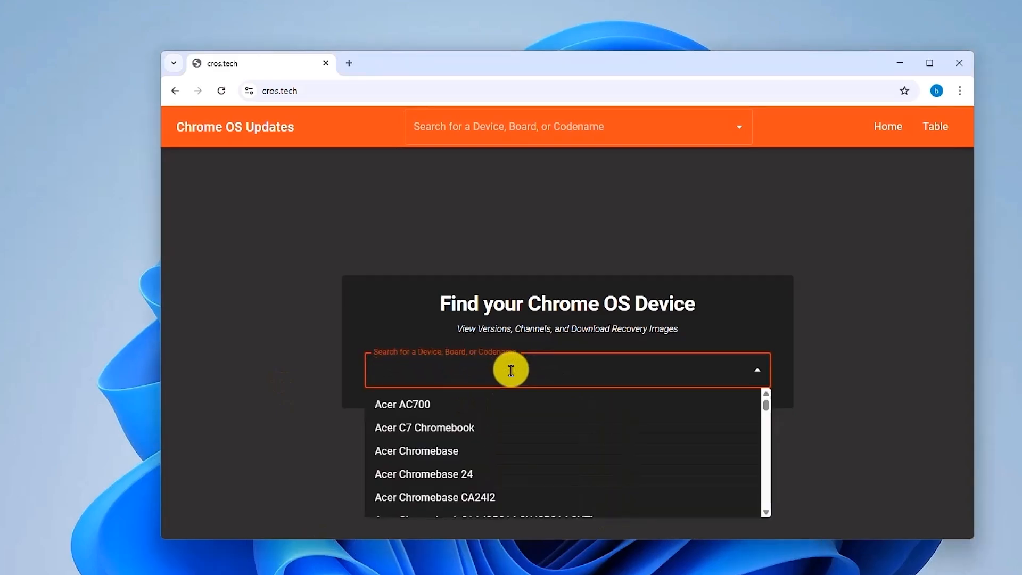
{"action": "left_click", "coordinate": [511, 370]}
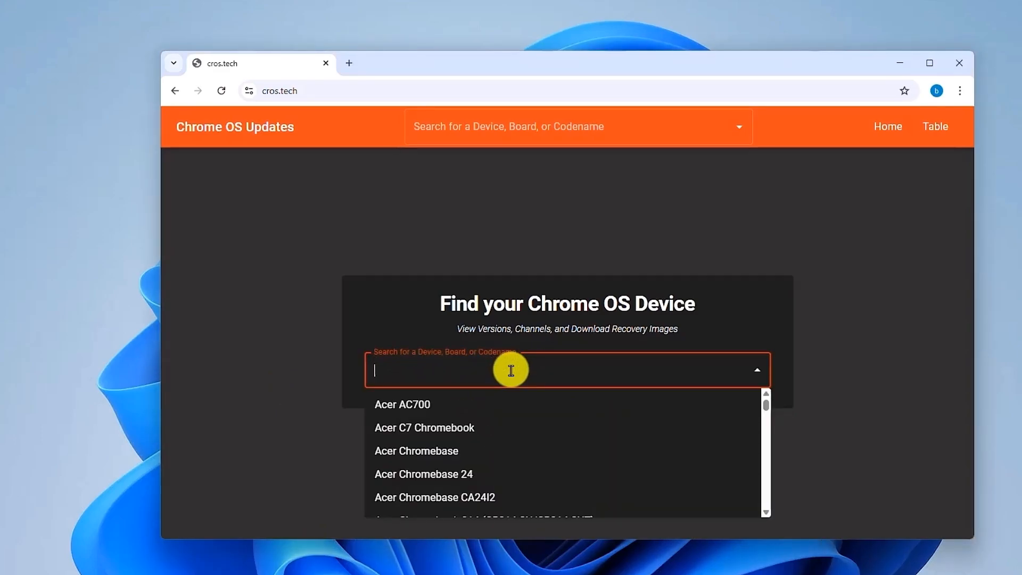
Try codenames shyvana, jinlon and voxel in the search, then start entering gumboz
{"action": "type", "text": "shy"}
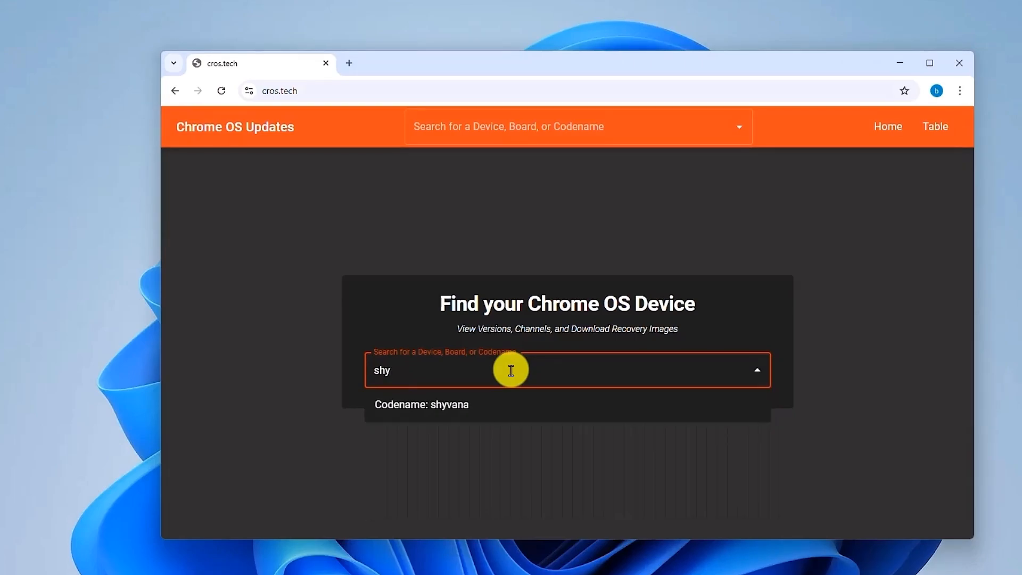
{"action": "type", "text": "vana"}
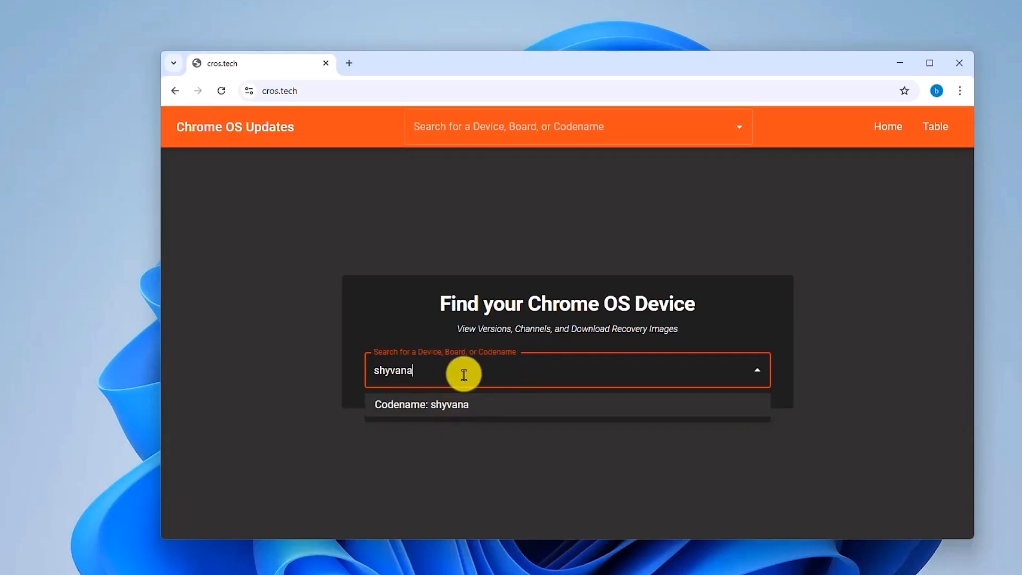
{"action": "double_click", "coordinate": [392, 371]}
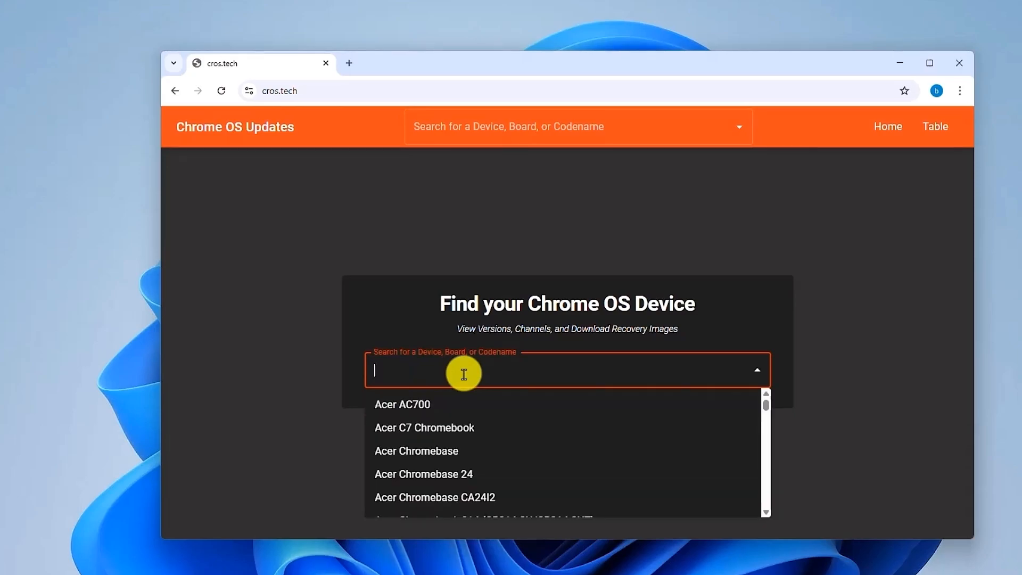
{"action": "type", "text": "jinlon"}
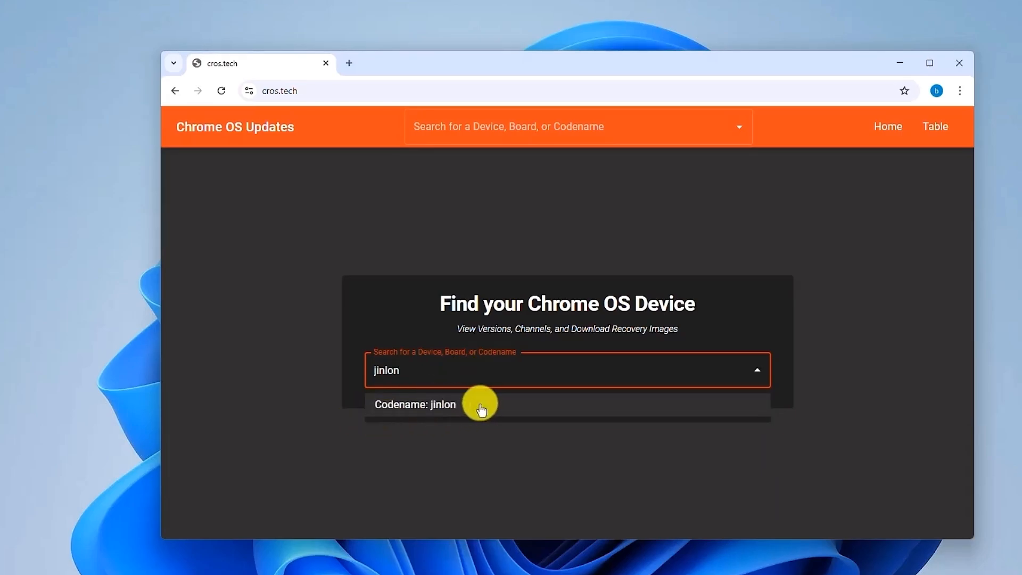
{"action": "double_click", "coordinate": [387, 371]}
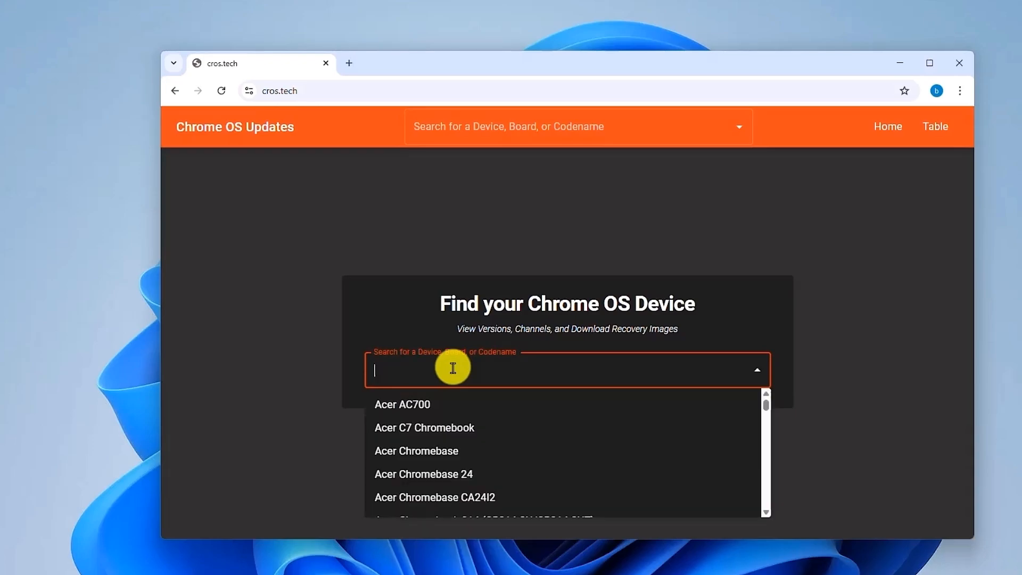
{"action": "type", "text": "vox"}
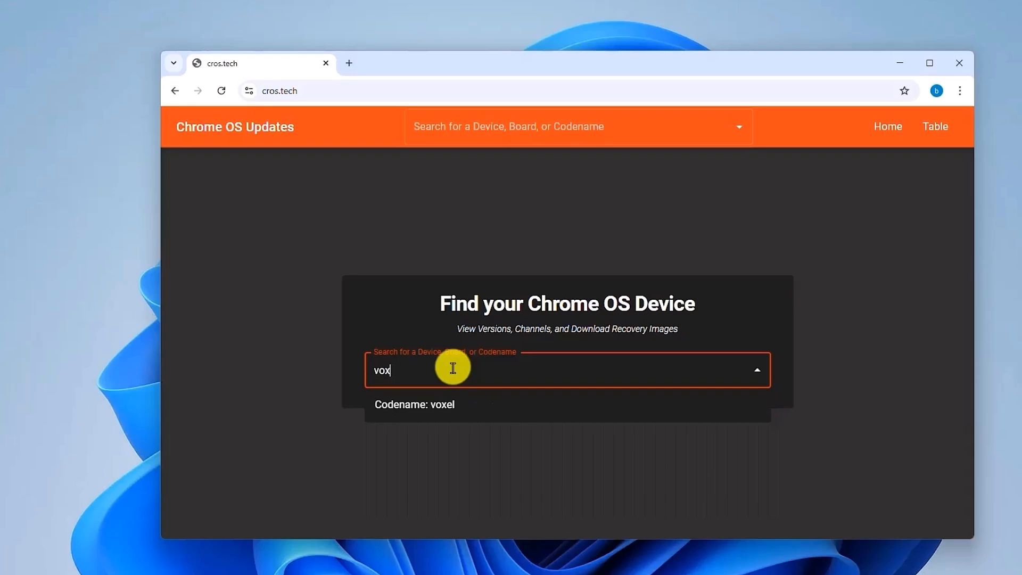
{"action": "left_click", "coordinate": [406, 402]}
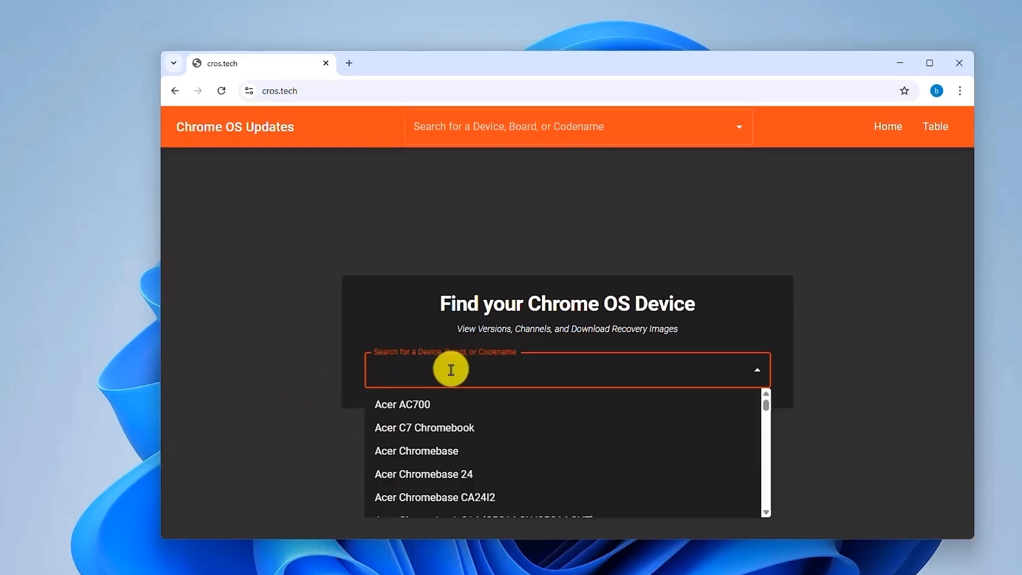
{"action": "left_click", "coordinate": [451, 371]}
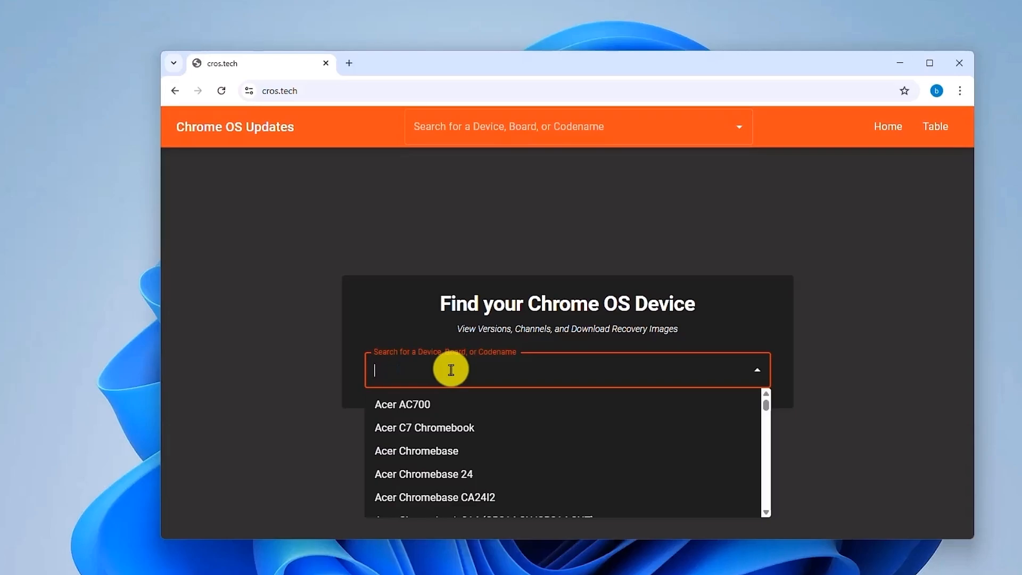
{"action": "type", "text": "gumb"}
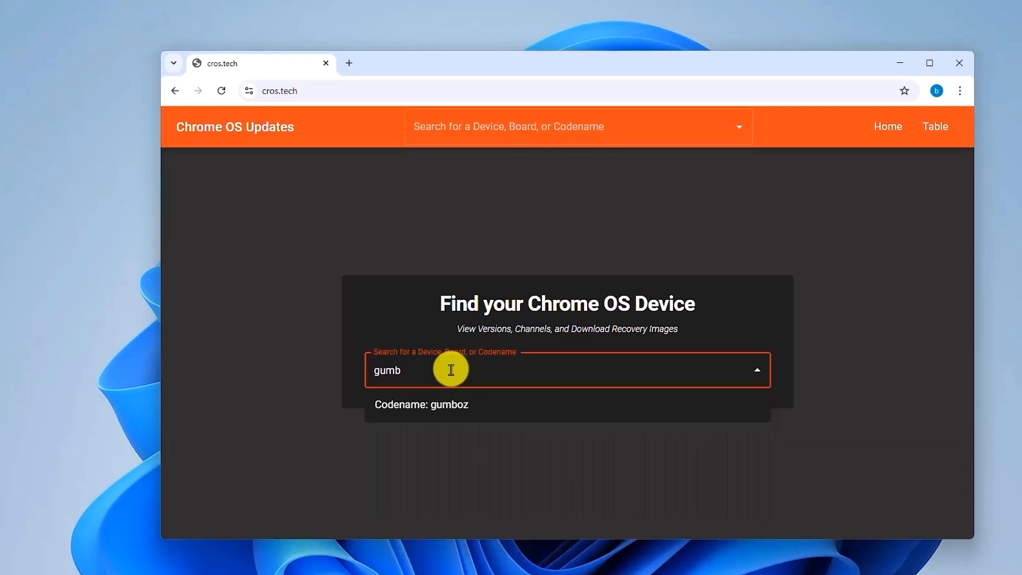
Open the gumboz device page and download its version 133 recovery image
{"action": "type", "text": "o"}
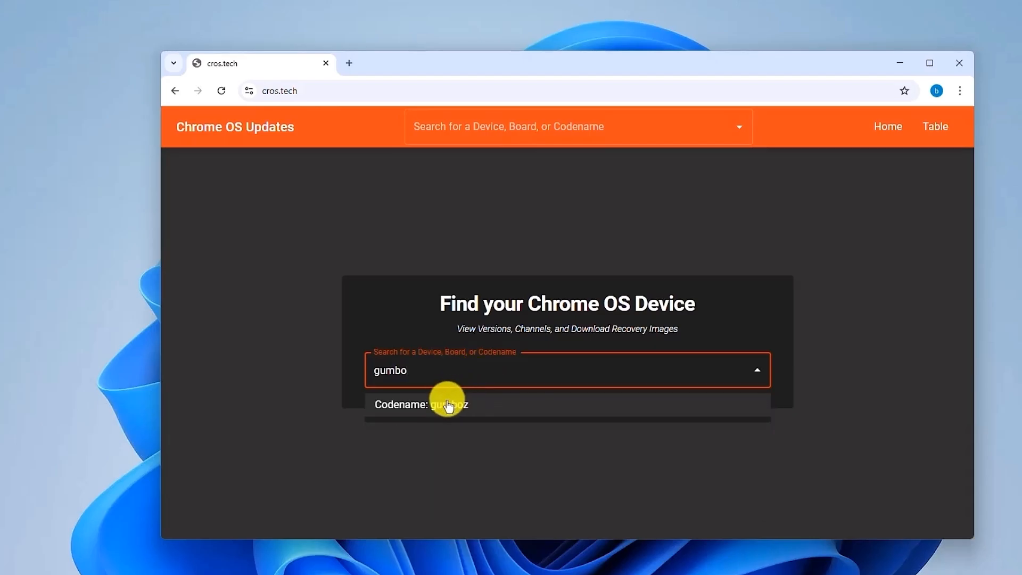
{"action": "left_click", "coordinate": [449, 405]}
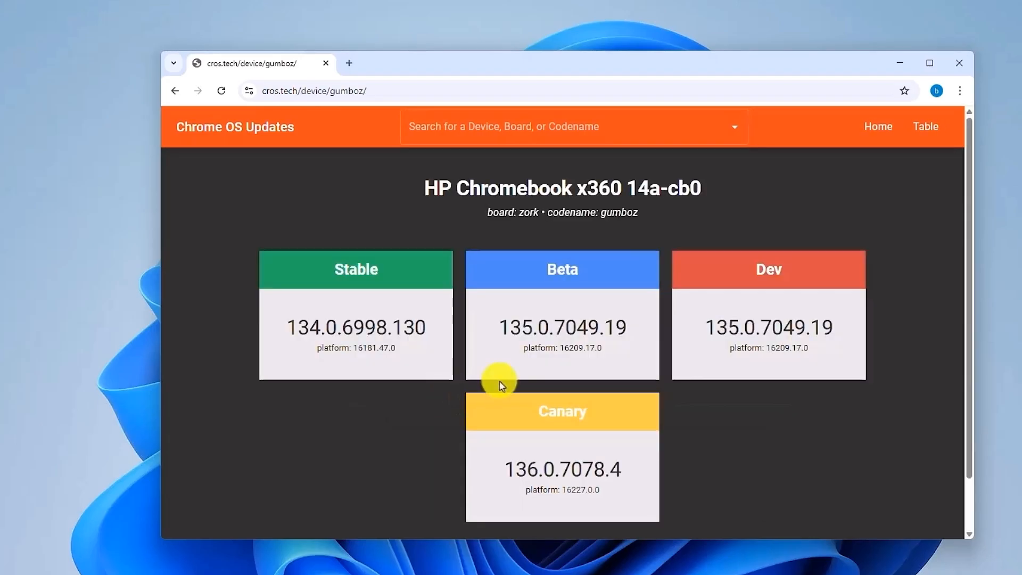
{"action": "scroll", "scroll_direction": "down", "scroll_amount": 3}
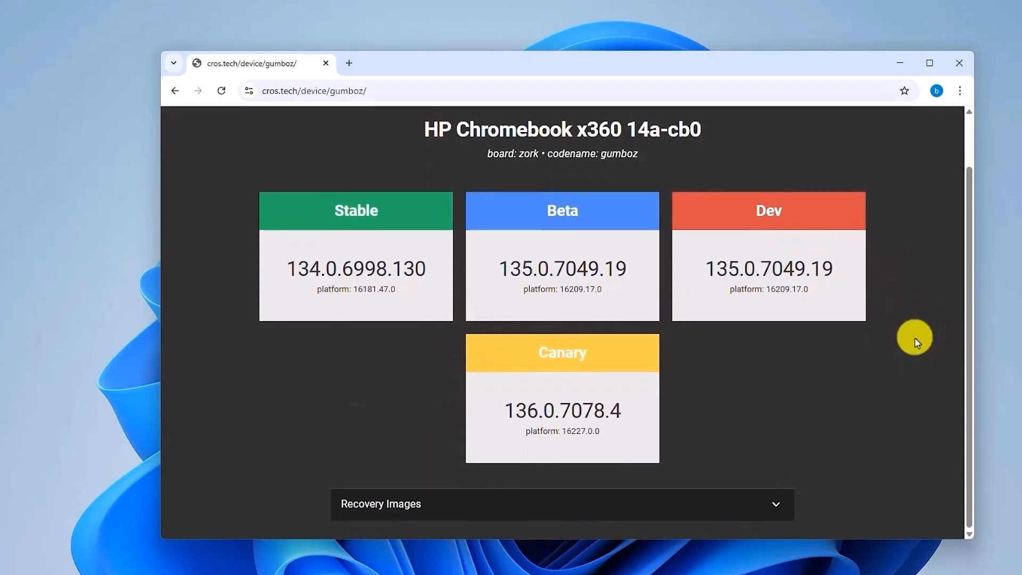
{"action": "mouse_move", "coordinate": [810, 514]}
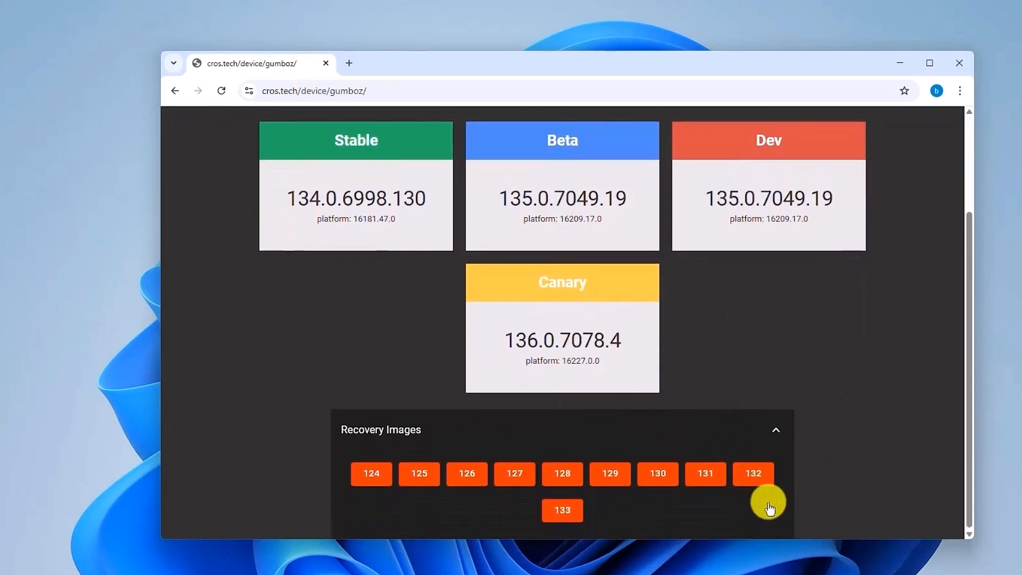
{"action": "mouse_move", "coordinate": [558, 517]}
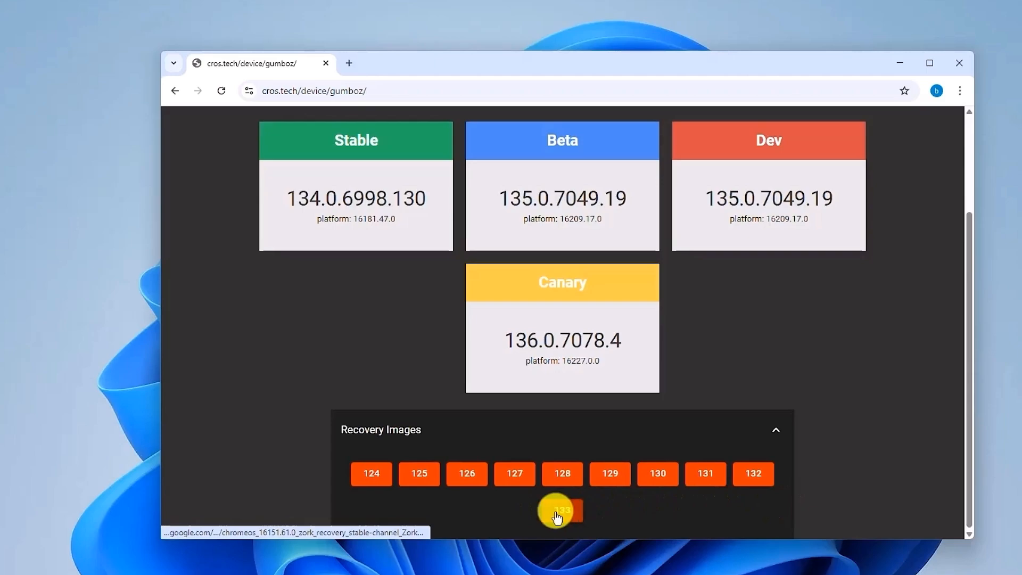
{"action": "left_click", "coordinate": [562, 510]}
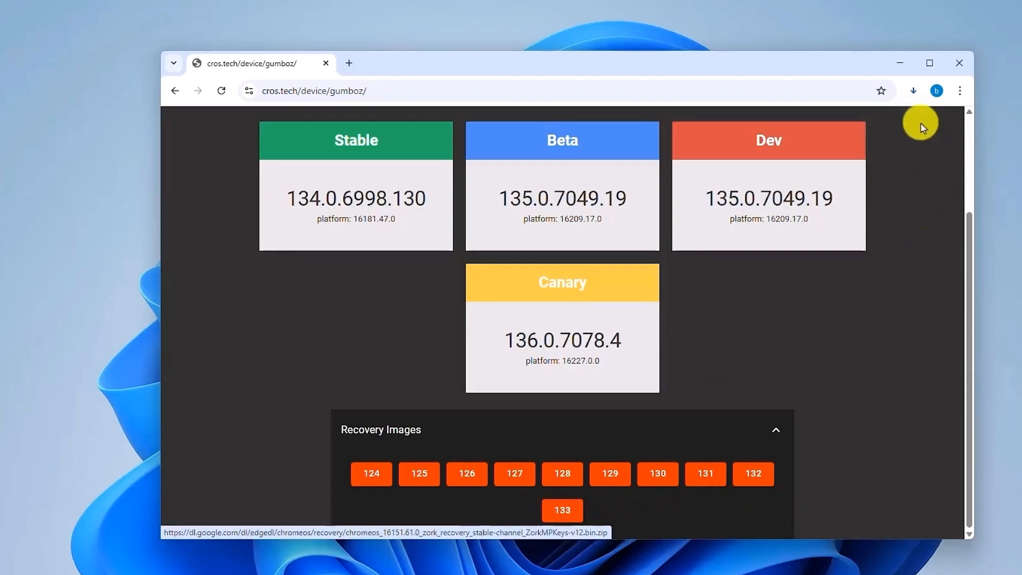
{"action": "left_click", "coordinate": [916, 91]}
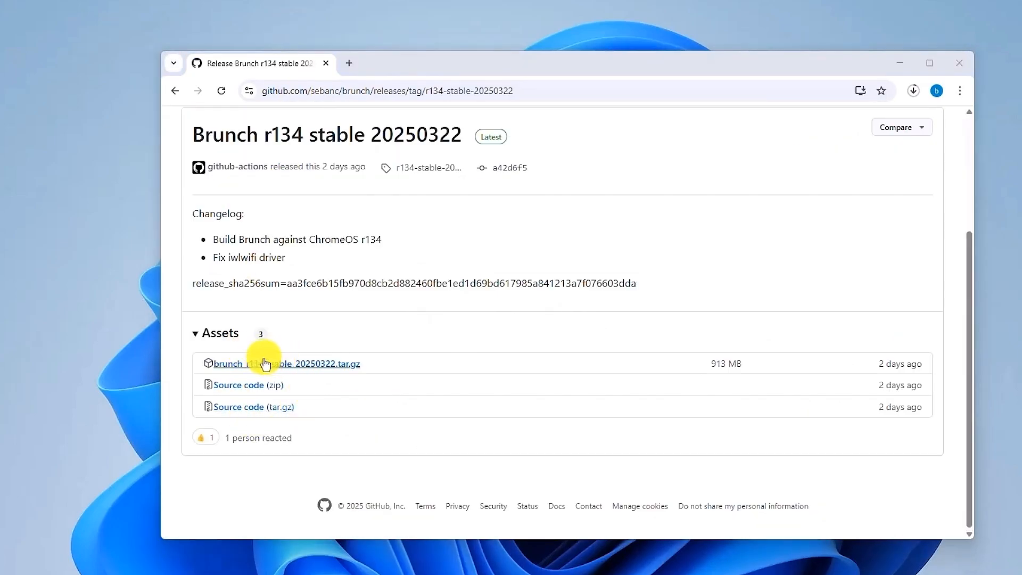
Download brunch_r134_stable_20250322.tar.gz from the release assets and watch its progress
{"action": "left_click", "coordinate": [283, 364]}
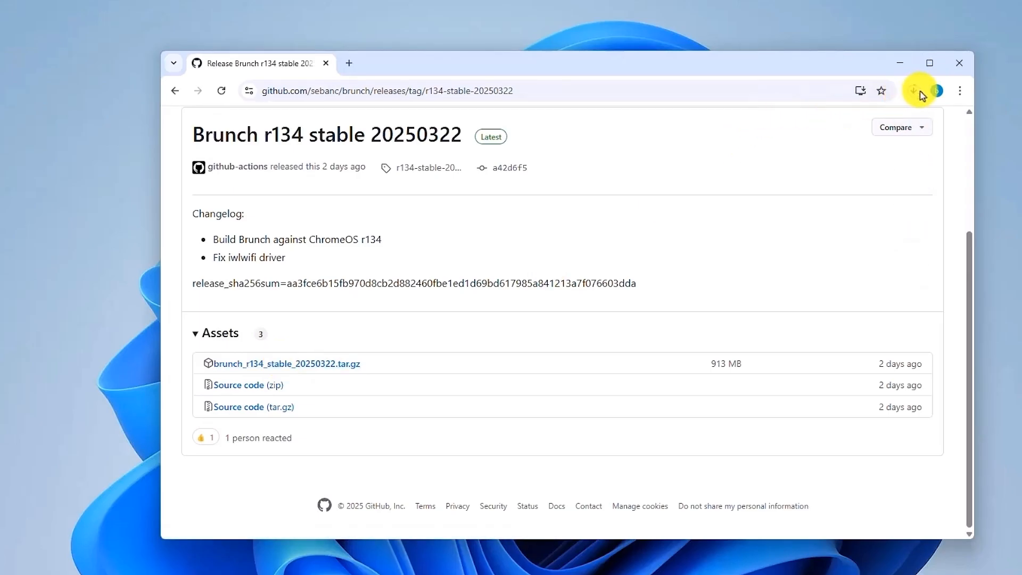
{"action": "left_click", "coordinate": [959, 62]}
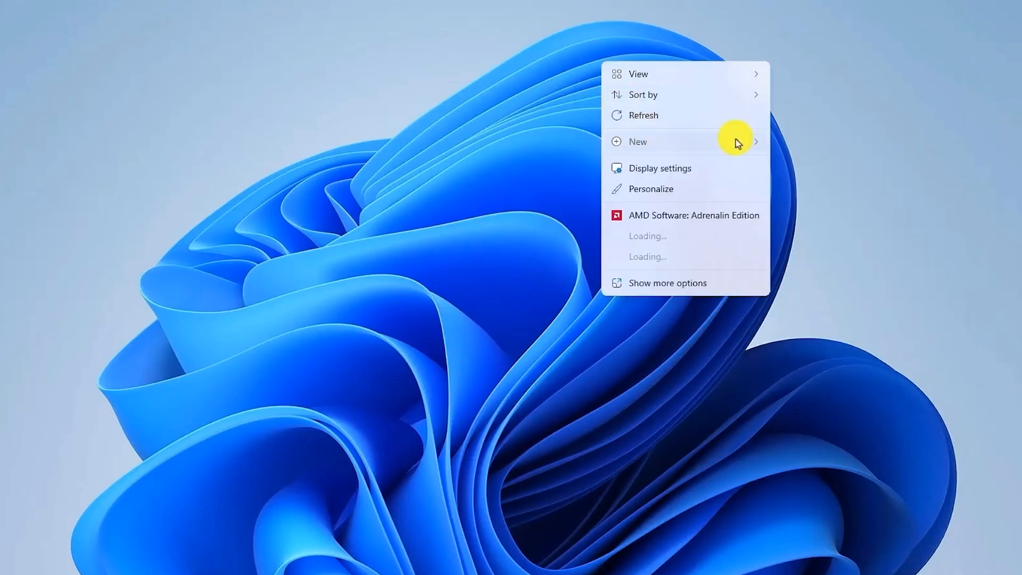
Create a new desktop folder, minimize Chrome and select the Brunch archive in Downloads
{"action": "left_click", "coordinate": [638, 141]}
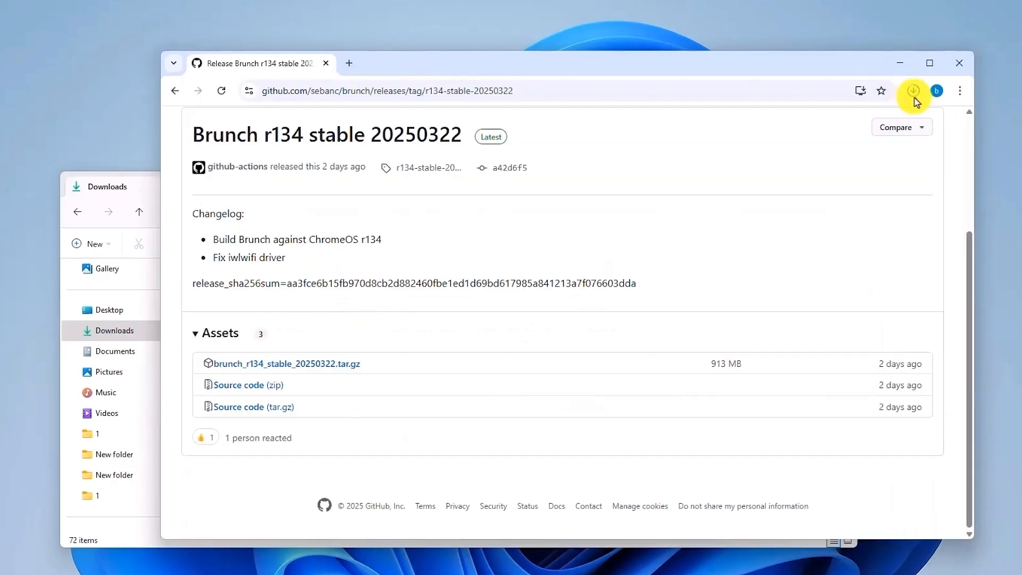
{"action": "left_click", "coordinate": [913, 91]}
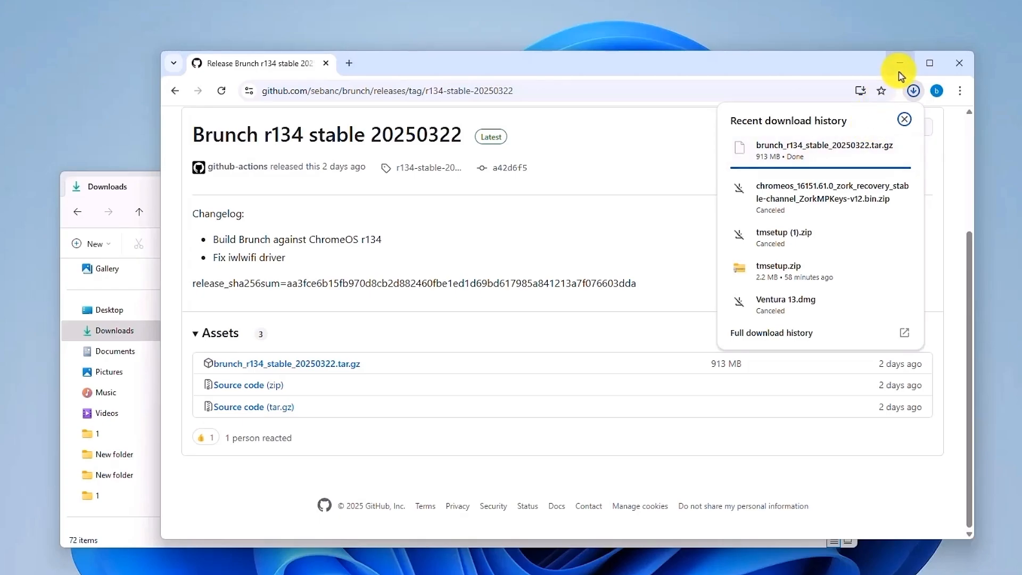
{"action": "left_click", "coordinate": [899, 64]}
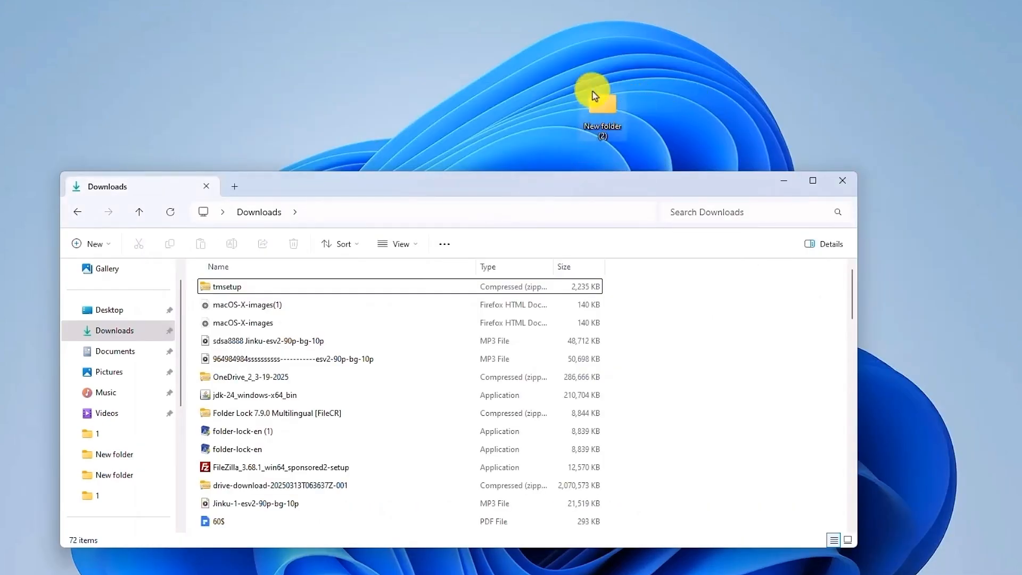
{"action": "scroll", "scroll_direction": "down", "scroll_amount": 3}
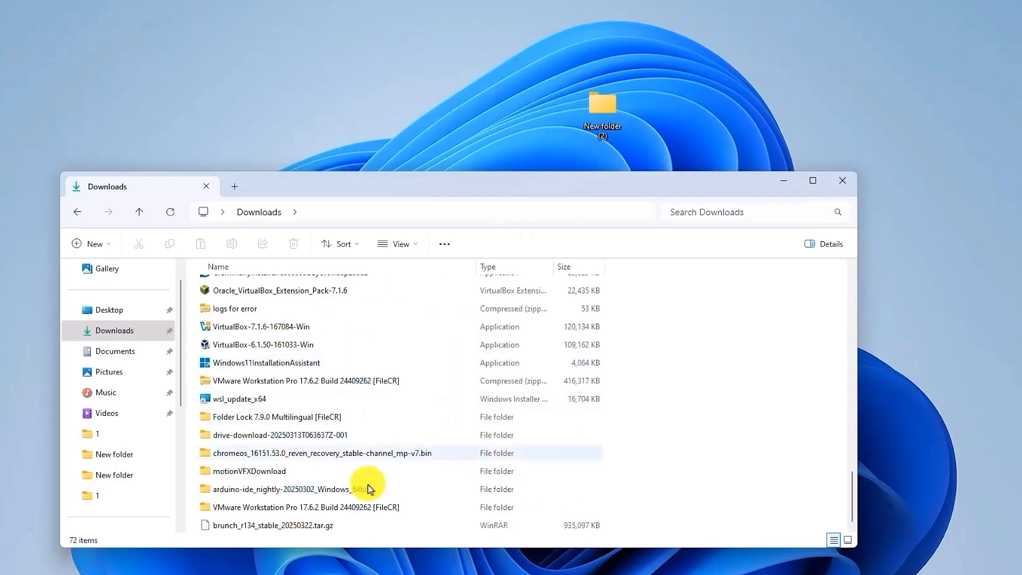
{"action": "left_click", "coordinate": [272, 525]}
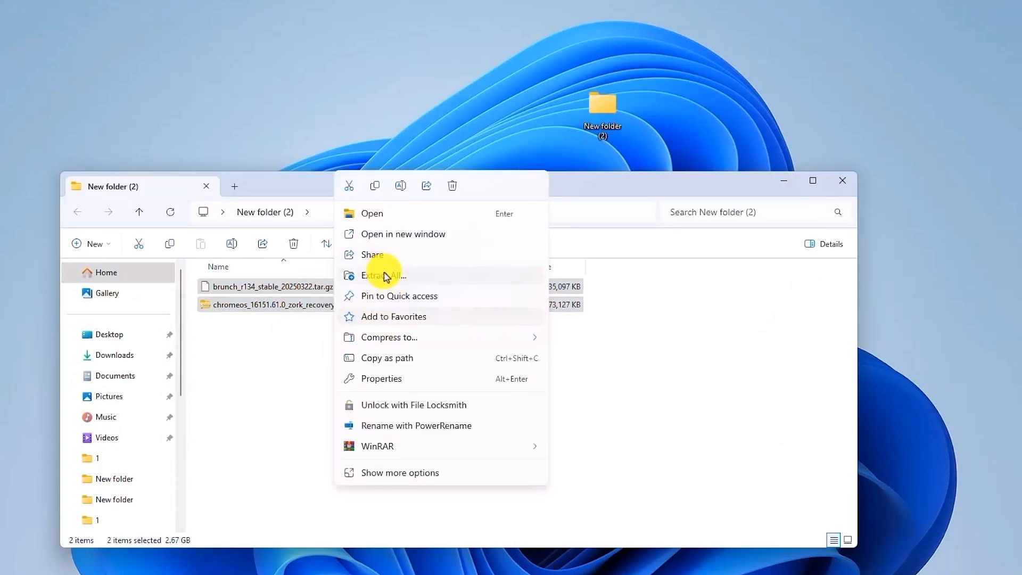
{"action": "mouse_move", "coordinate": [432, 240]}
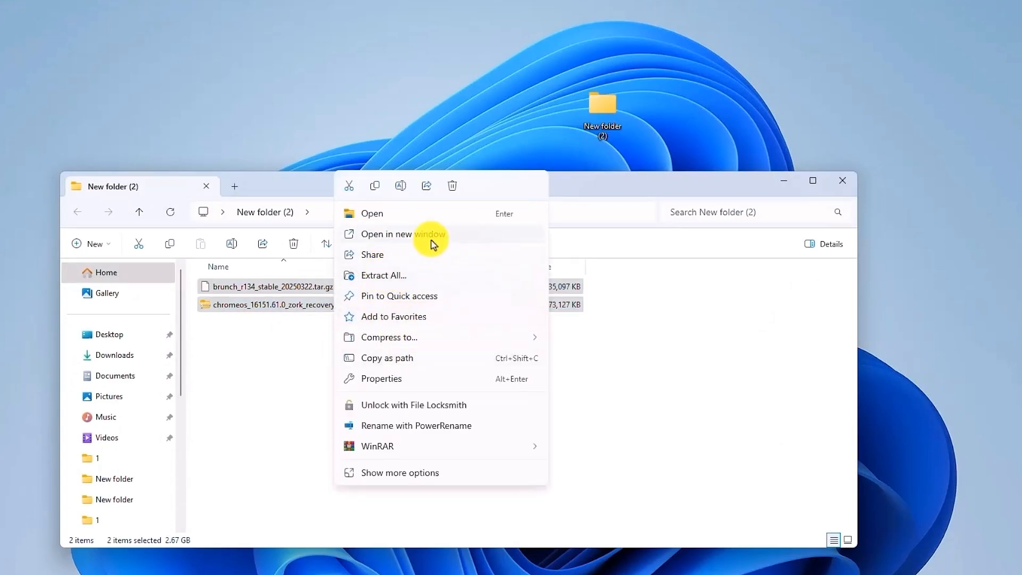
Extract both archives with WinRAR and create a folder named chromeos
{"action": "left_click", "coordinate": [384, 274]}
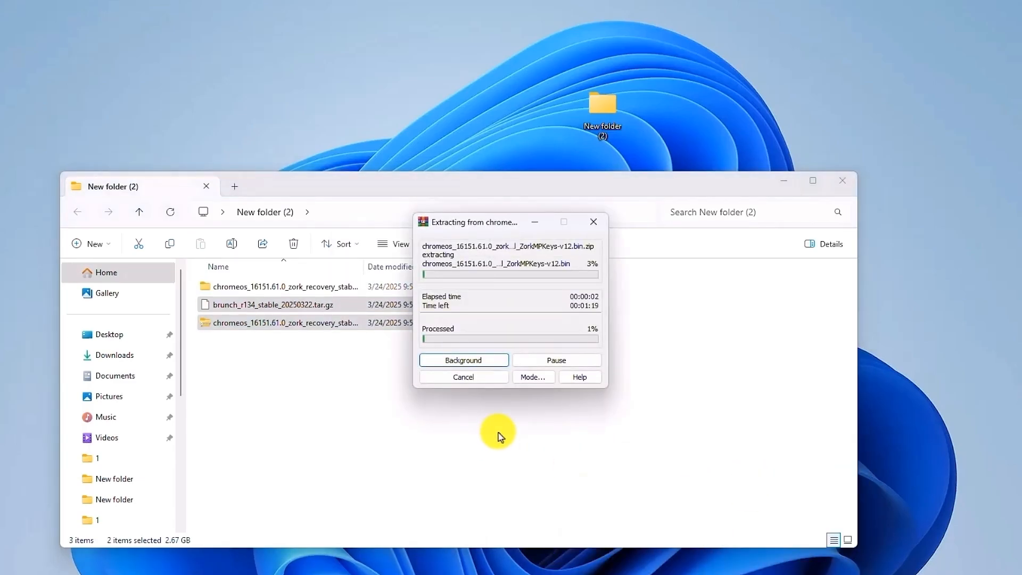
{"action": "mouse_move", "coordinate": [365, 171]}
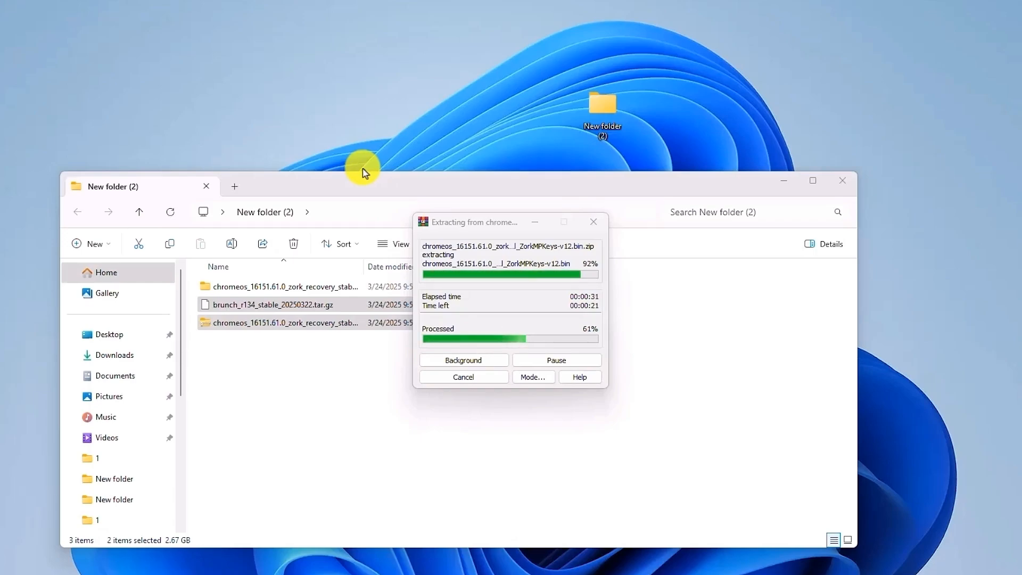
{"action": "mouse_move", "coordinate": [526, 320]}
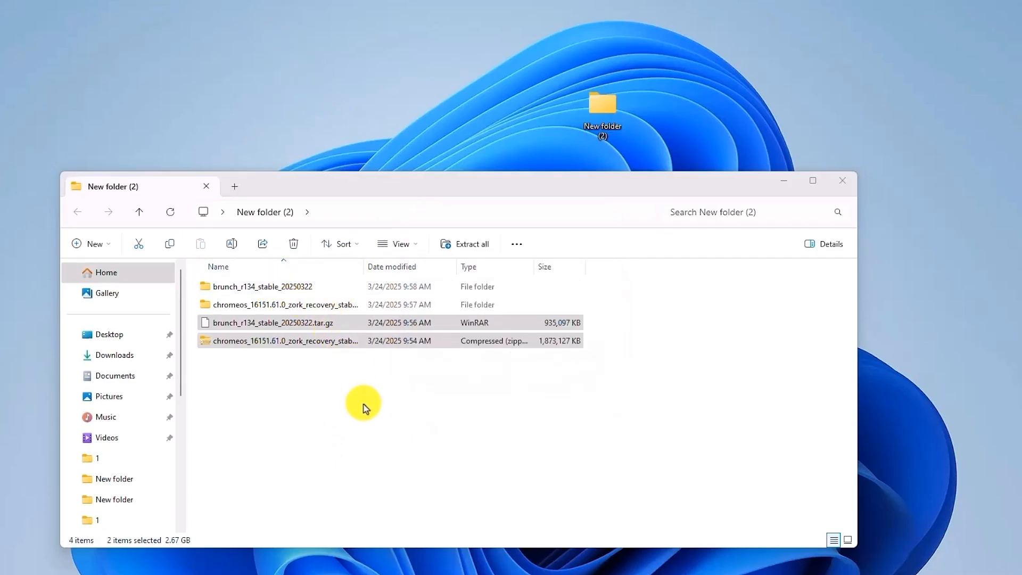
{"action": "right_click", "coordinate": [364, 409]}
{"action": "type", "text": "chromeos"}
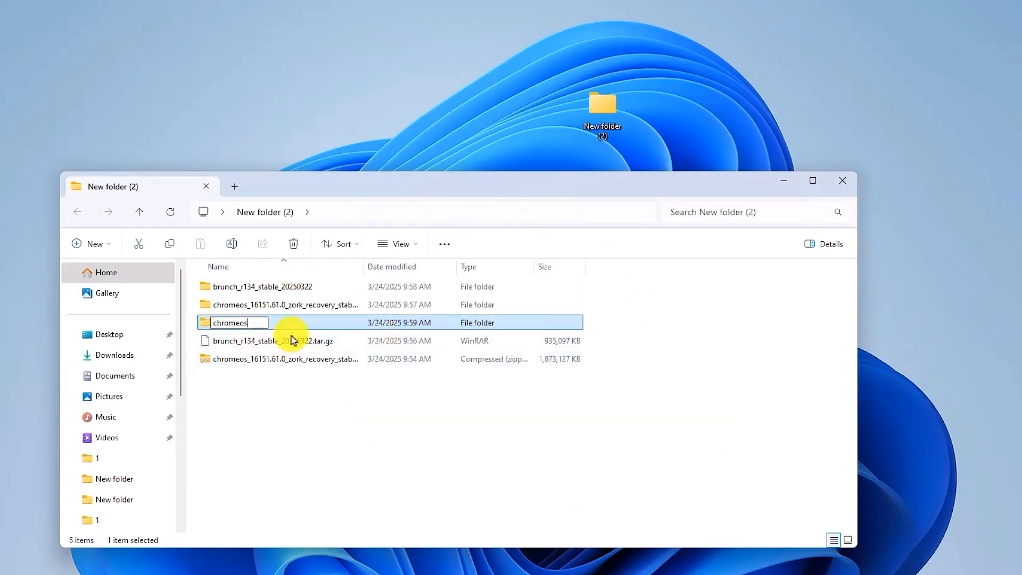
{"action": "key", "text": "Enter"}
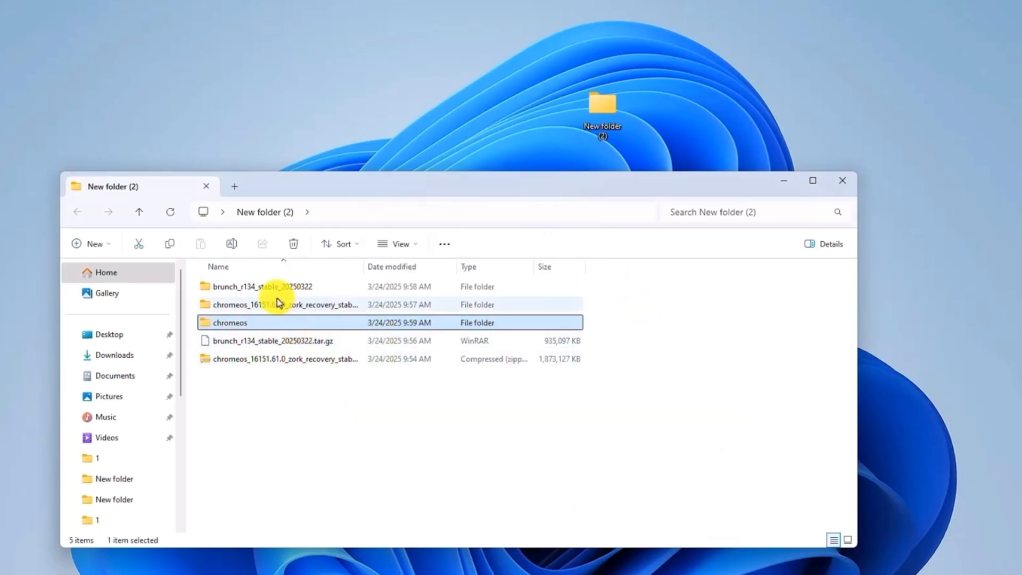
Gather ChromeOS Recovery.bin and the Brunch files into chromeos and close Explorer
{"action": "double_click", "coordinate": [255, 286]}
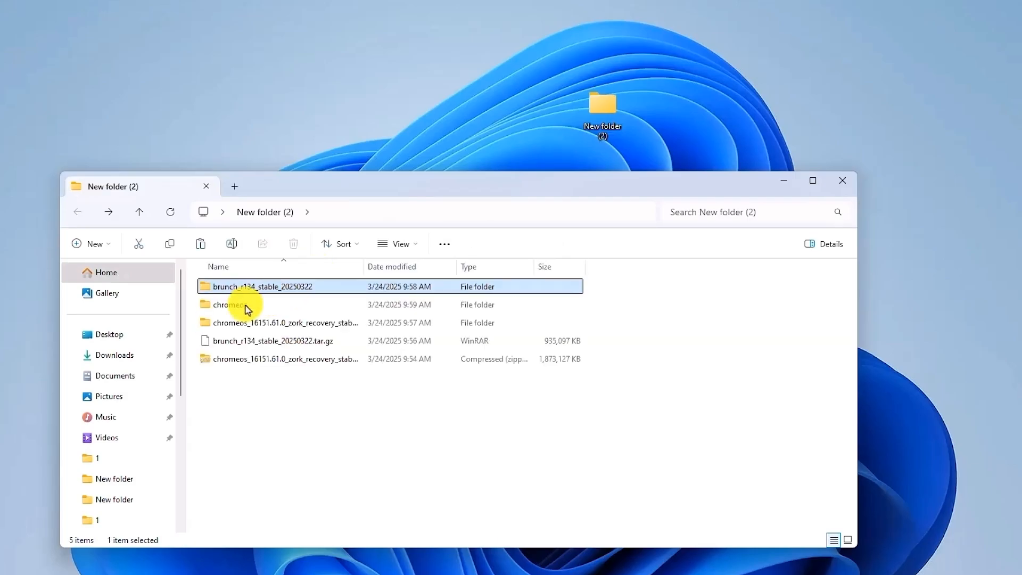
{"action": "double_click", "coordinate": [226, 304]}
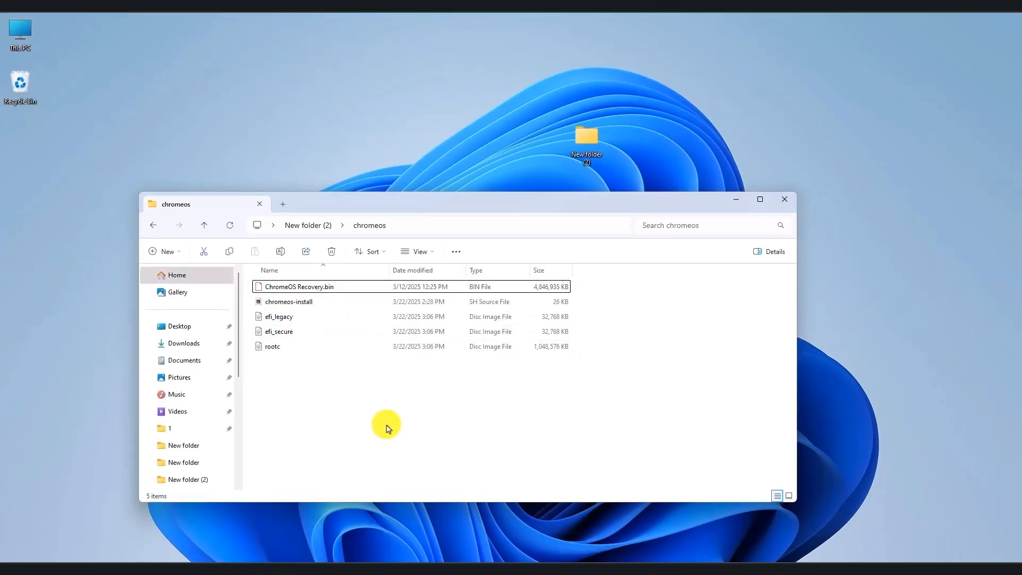
{"action": "left_click", "coordinate": [784, 199]}
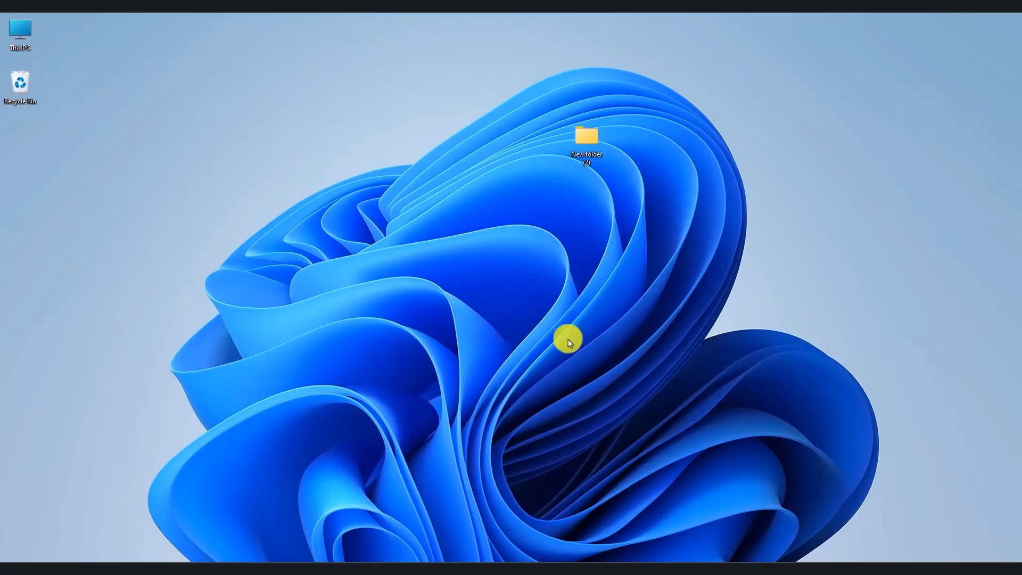
{"action": "mouse_move", "coordinate": [382, 401]}
{"action": "type", "text": "tur"}
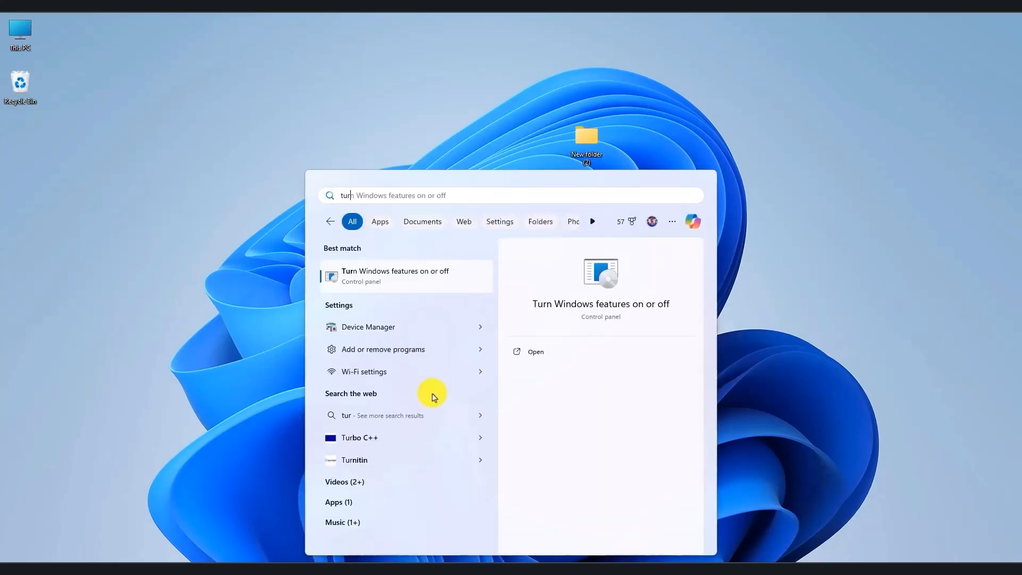
Launch 'Turn Windows features on or off' from the Start search results
{"action": "left_click", "coordinate": [395, 276]}
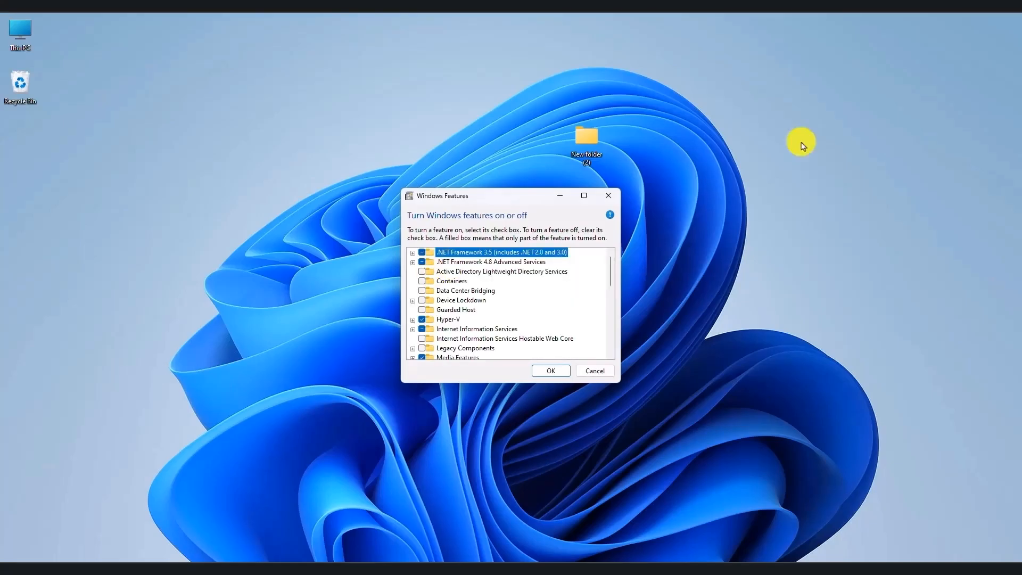
{"action": "mouse_move", "coordinate": [583, 195]}
{"action": "type", "text": "m"}
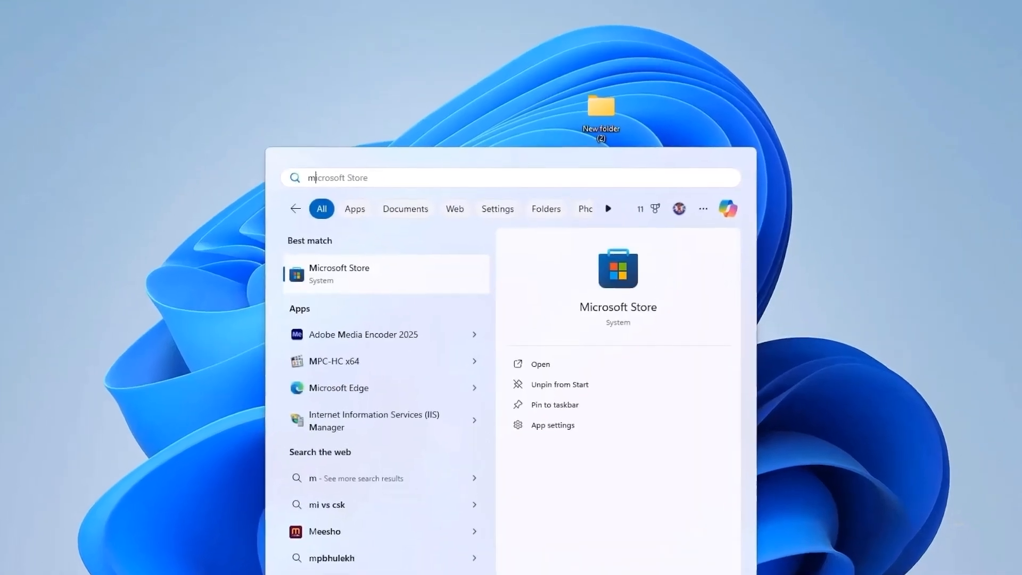
Search the Microsoft Store for Ubuntu to install and launch it
{"action": "left_click", "coordinate": [339, 274]}
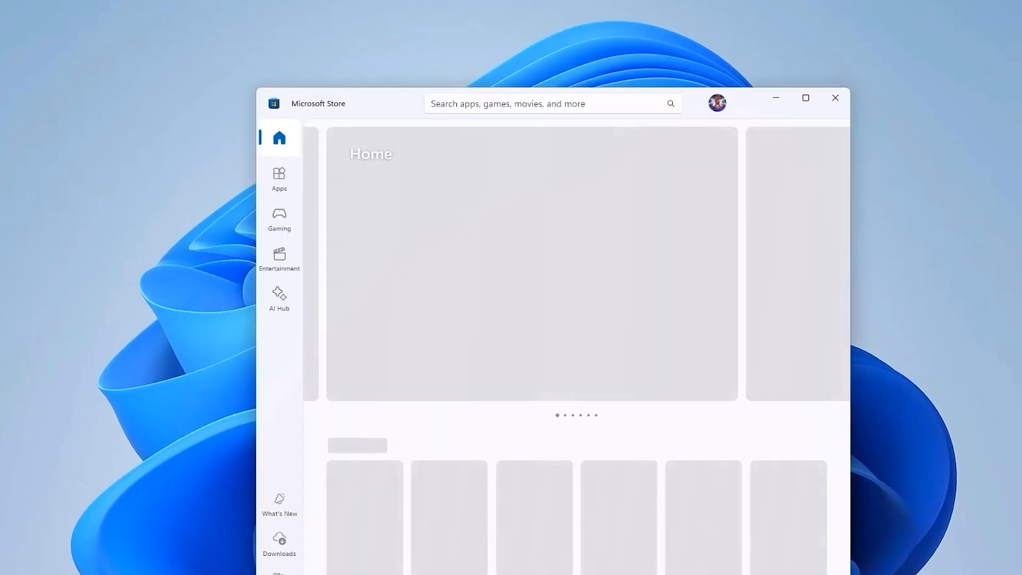
{"action": "type", "text": "Ubuntu"}
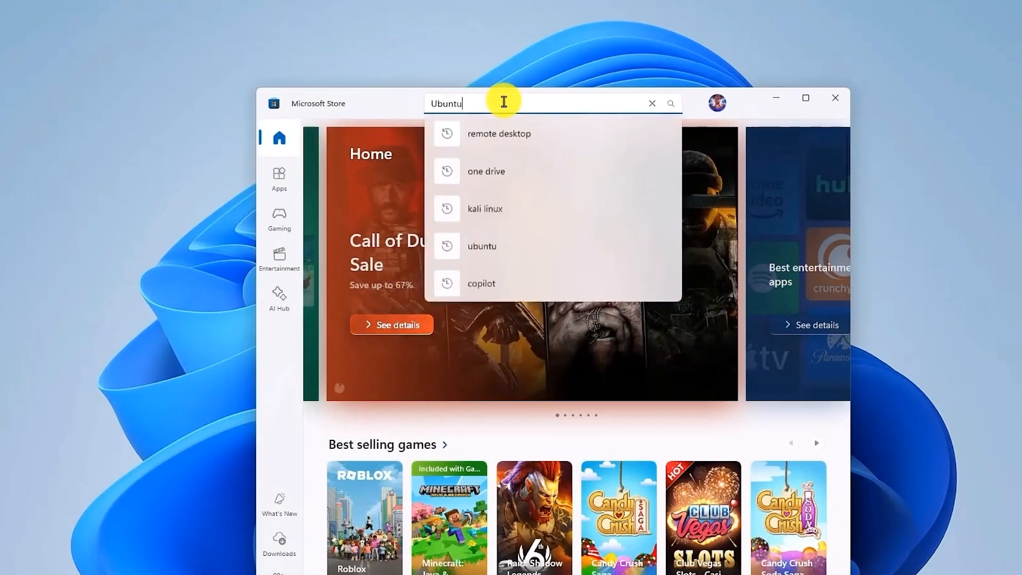
{"action": "type", "text": "Ubuntu"}
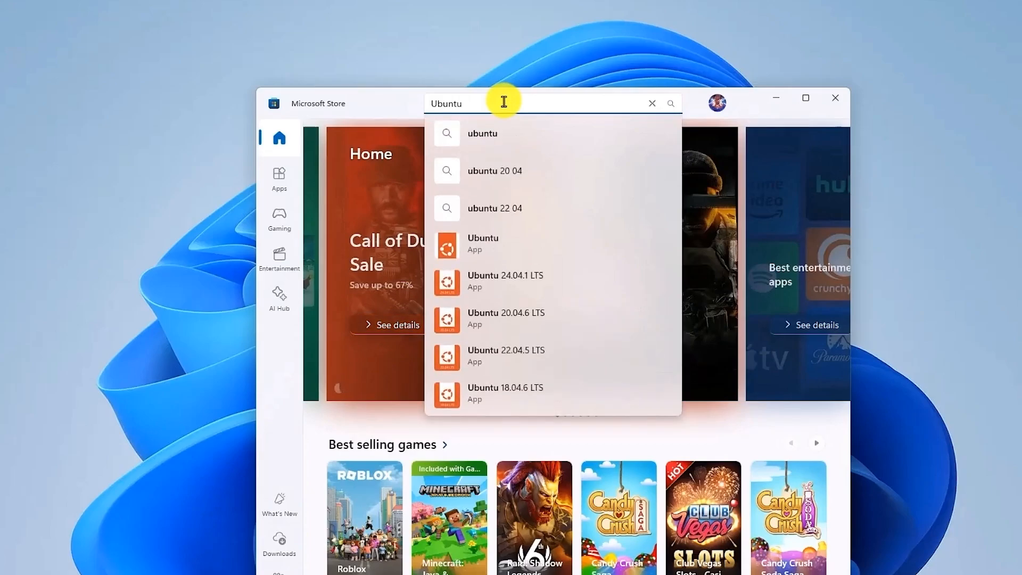
{"action": "key", "text": "Enter"}
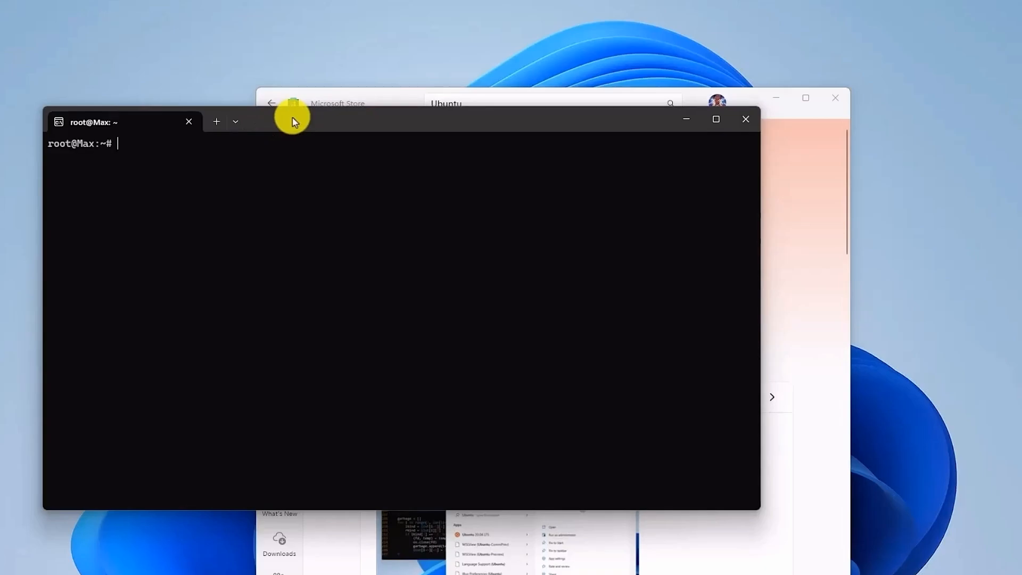
Run 'sudo apt update && sudo apt -y install pv cgpt tar unzip' in the Ubuntu terminal
{"action": "left_click_drag", "start_coordinate": [291, 121], "coordinate": [422, 161]}
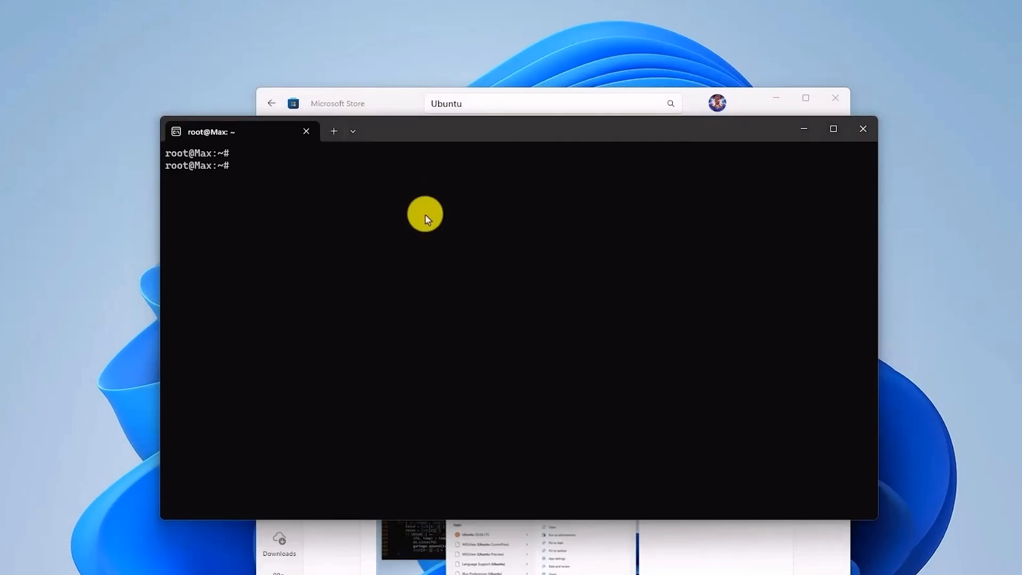
{"action": "mouse_move", "coordinate": [189, 185]}
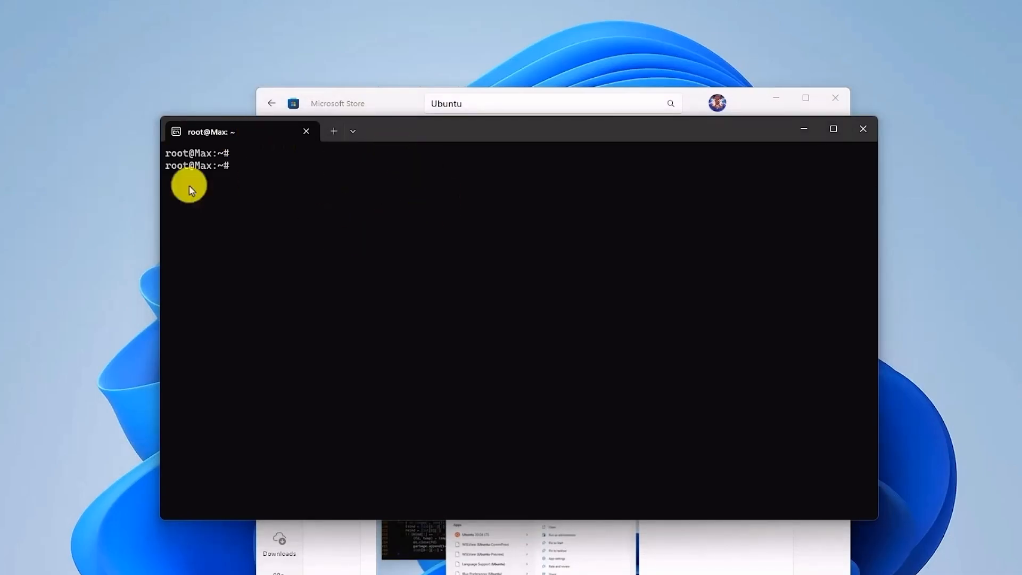
{"action": "mouse_move", "coordinate": [214, 176]}
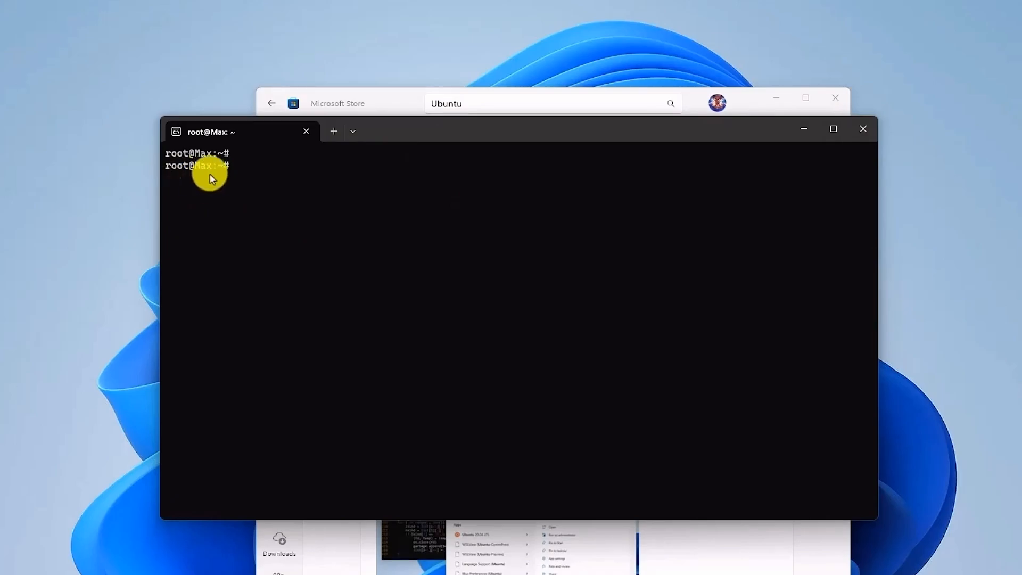
{"action": "mouse_move", "coordinate": [262, 132]}
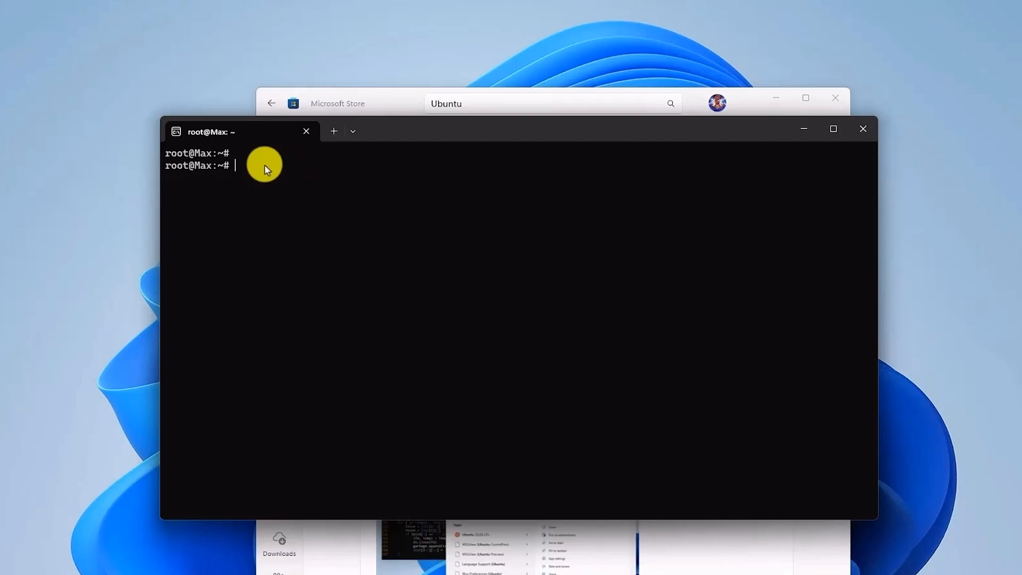
{"action": "type", "text": "sudo apt update && sudo apt -y install pv cgpt tar unzip"}
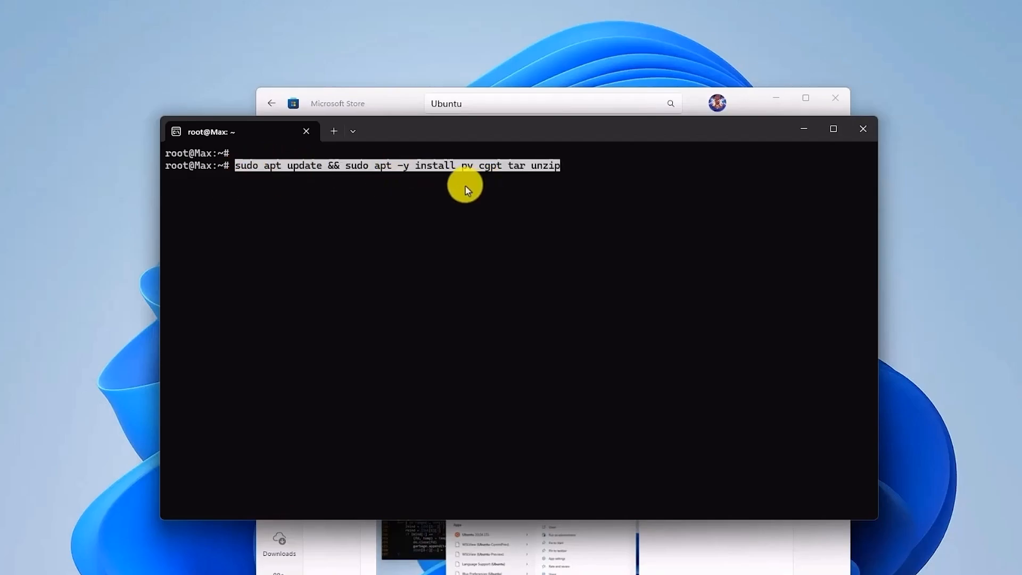
{"action": "mouse_move", "coordinate": [607, 177]}
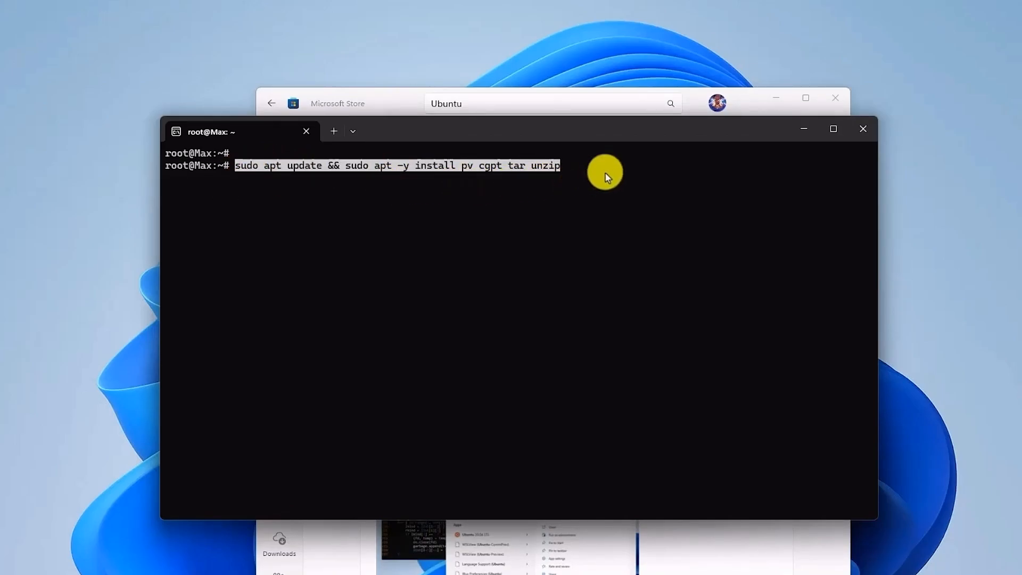
{"action": "mouse_move", "coordinate": [597, 173]}
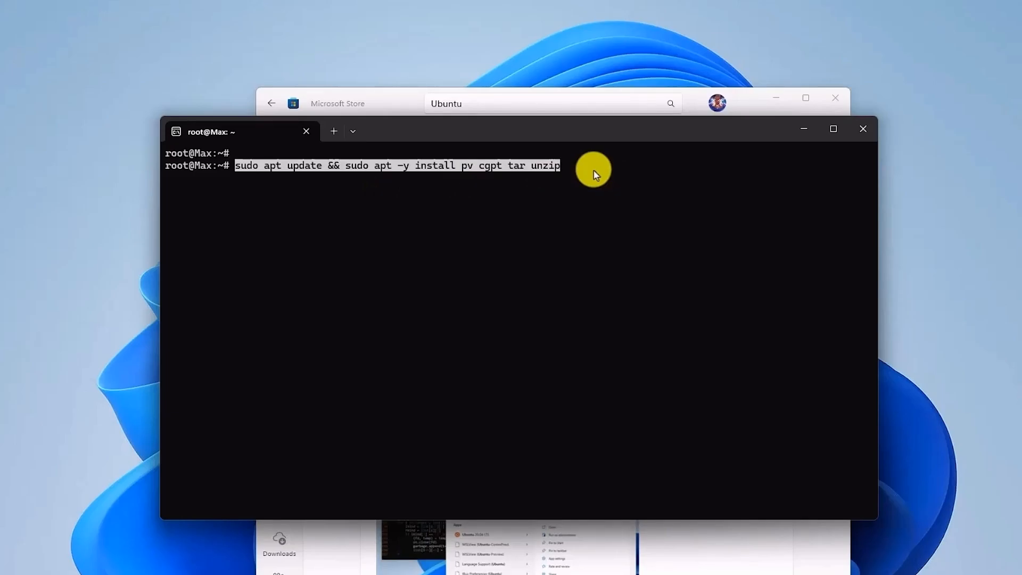
{"action": "key", "text": "Enter"}
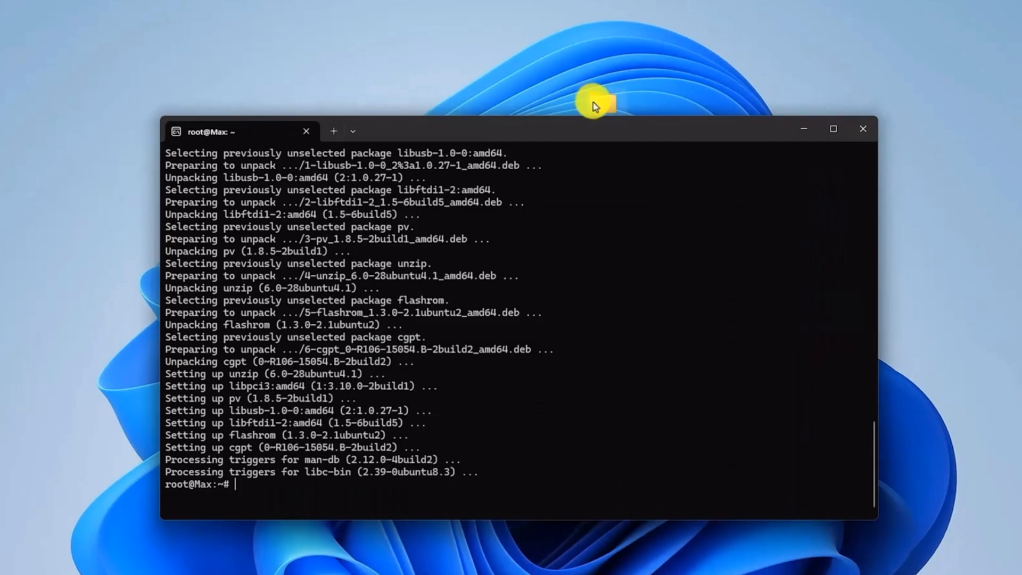
{"action": "mouse_move", "coordinate": [1019, 162]}
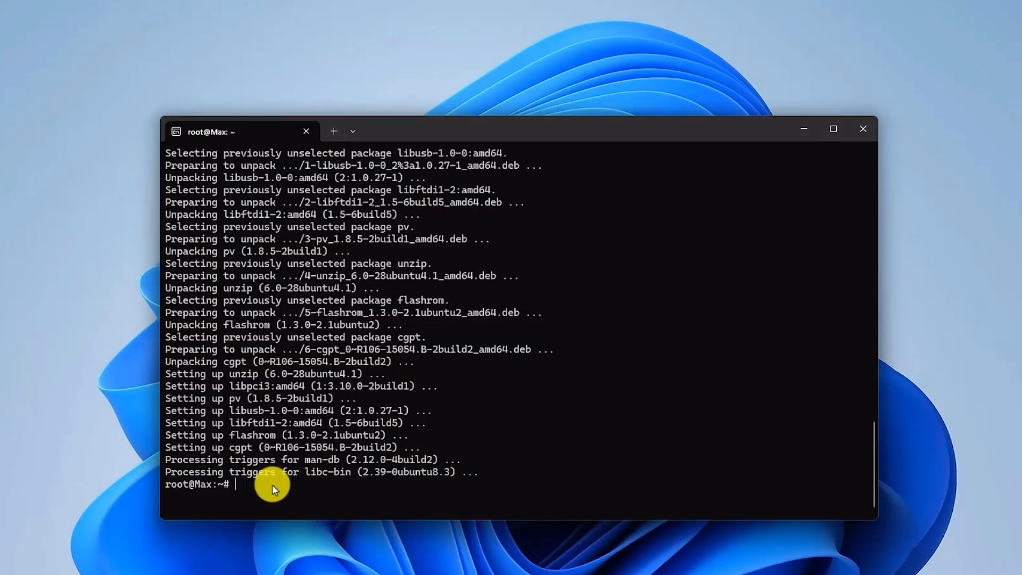
Start changing directory to /mnt/c/users/ss/desktop/os/chromeos in the shell
{"action": "type", "text": "cd /mnt/C/Users/ss/Deskt"}
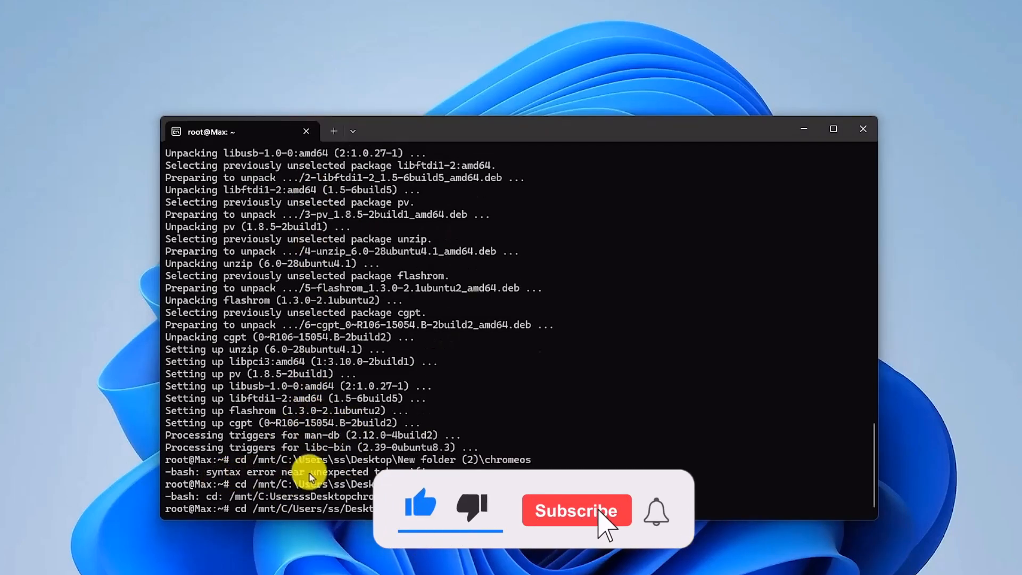
{"action": "left_click", "coordinate": [577, 511]}
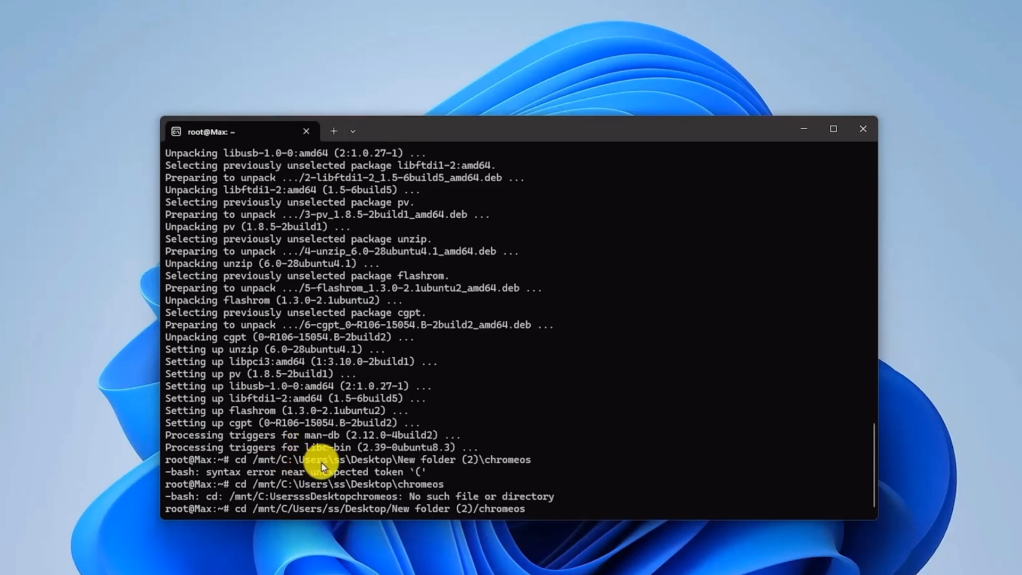
{"action": "mouse_move", "coordinate": [291, 530]}
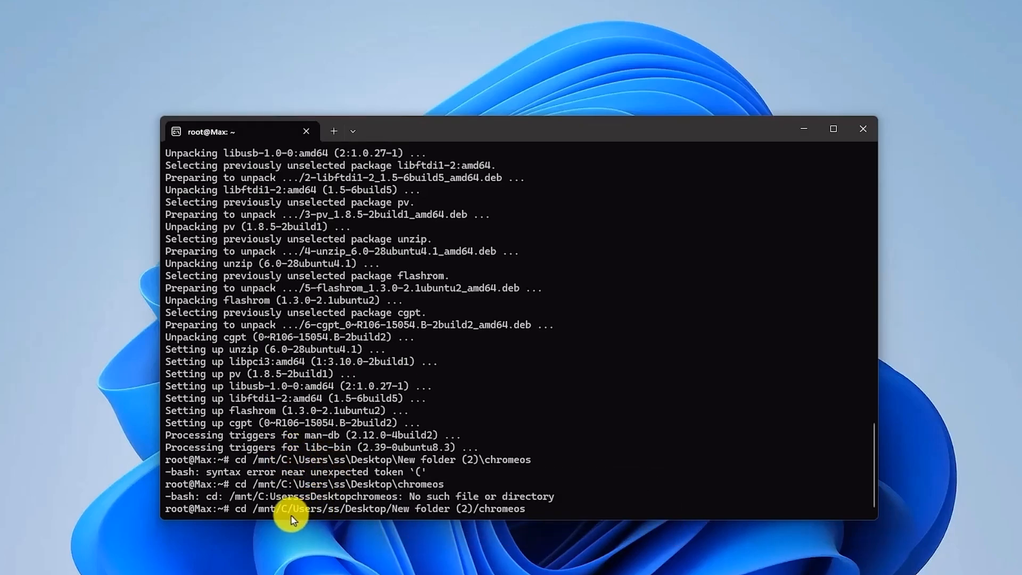
{"action": "mouse_move", "coordinate": [353, 513]}
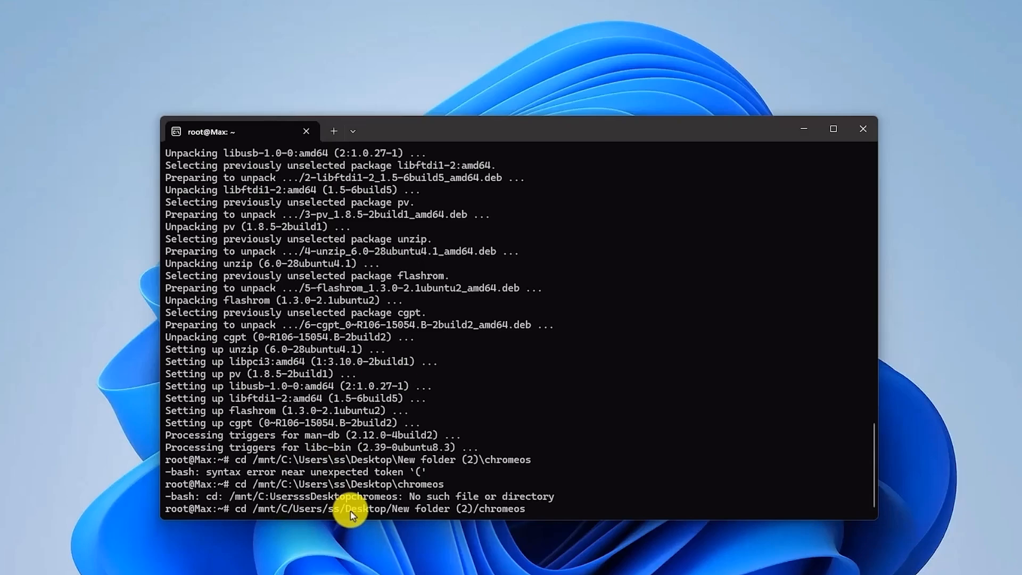
{"action": "mouse_move", "coordinate": [541, 513]}
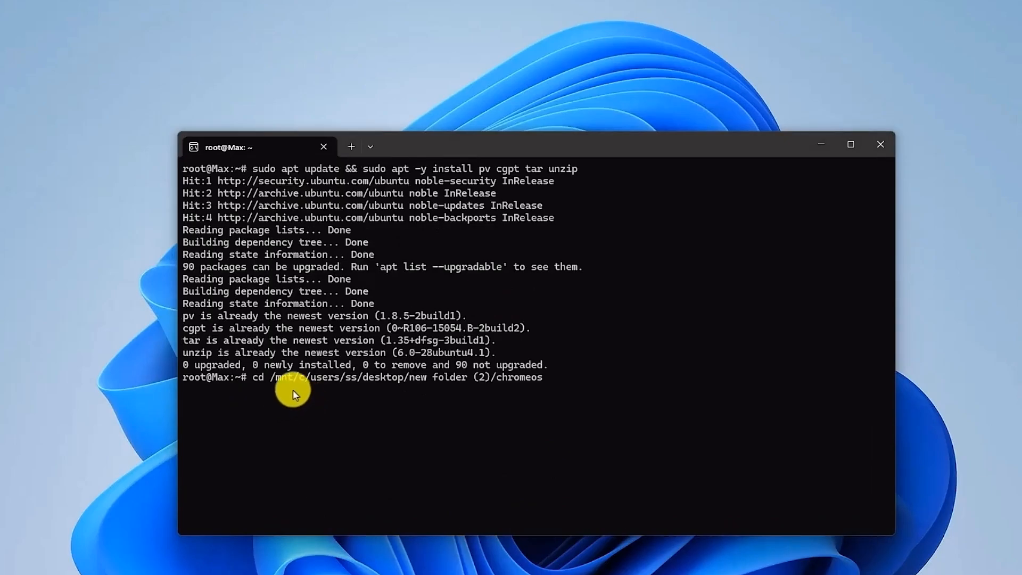
{"action": "mouse_move", "coordinate": [349, 381]}
{"action": "type", "text": "cd /mnt/c/users/ss/desktop/os/chromeos"}
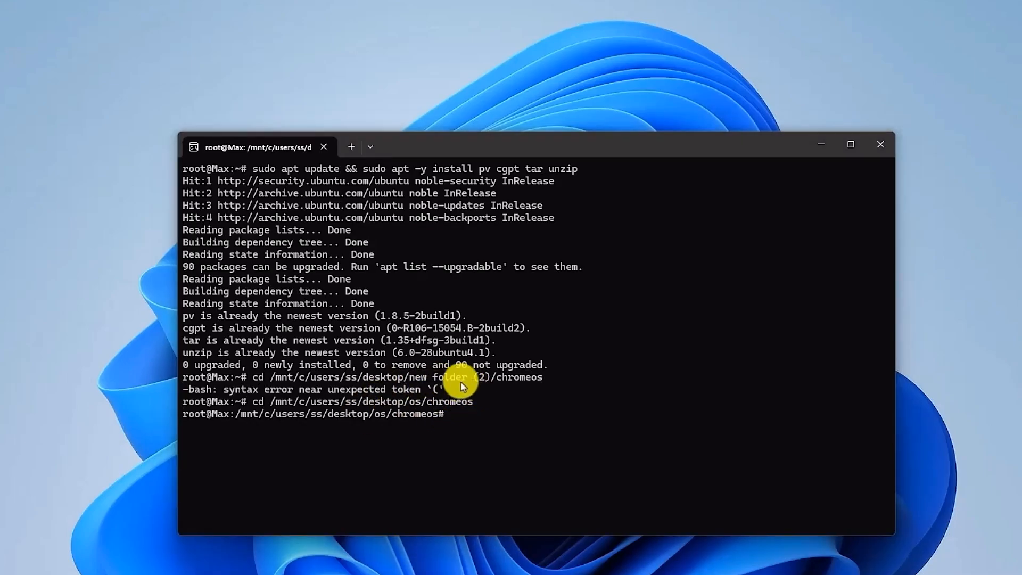
{"action": "mouse_move", "coordinate": [482, 381]}
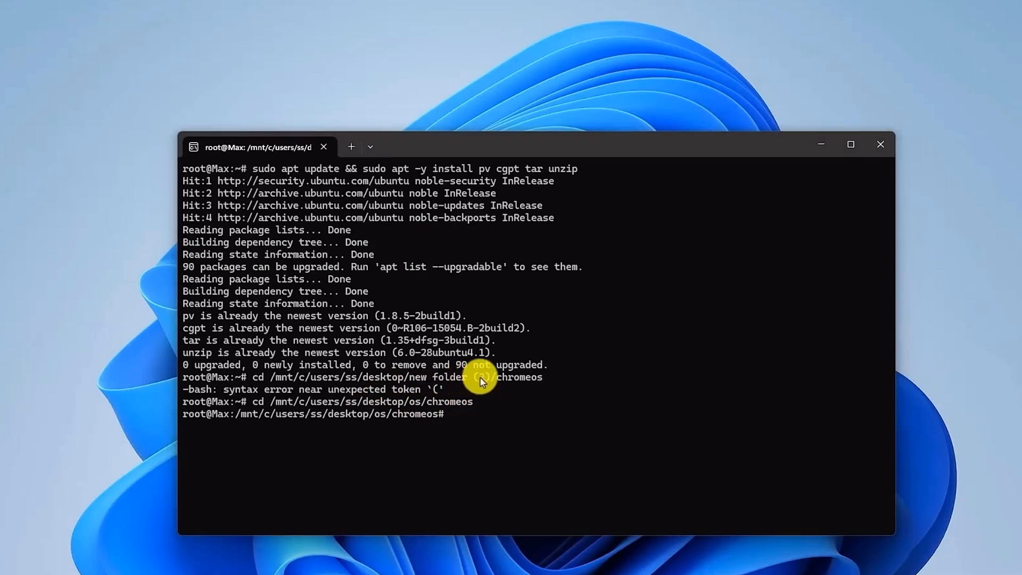
{"action": "mouse_move", "coordinate": [460, 383]}
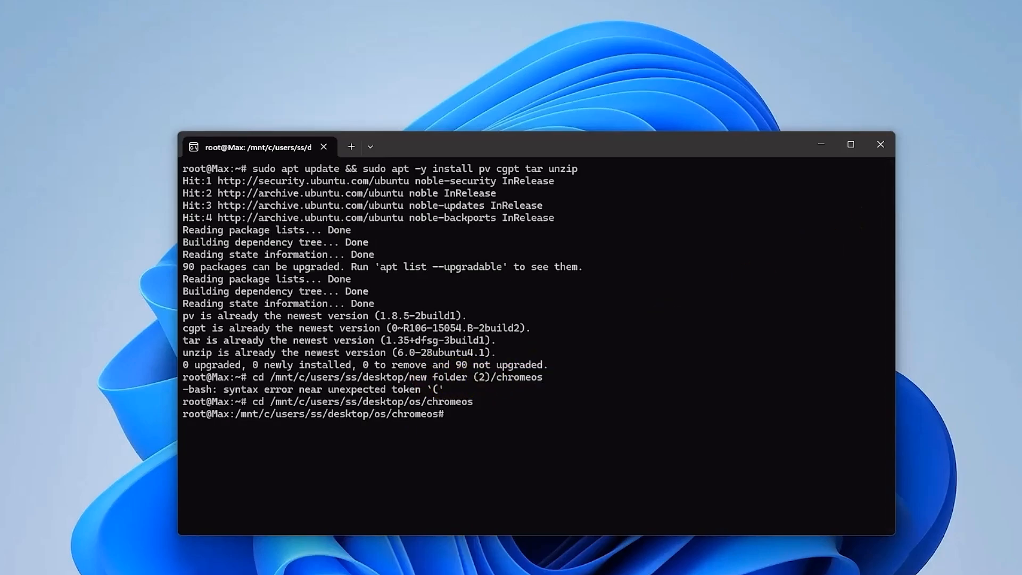
{"action": "mouse_move", "coordinate": [946, 134]}
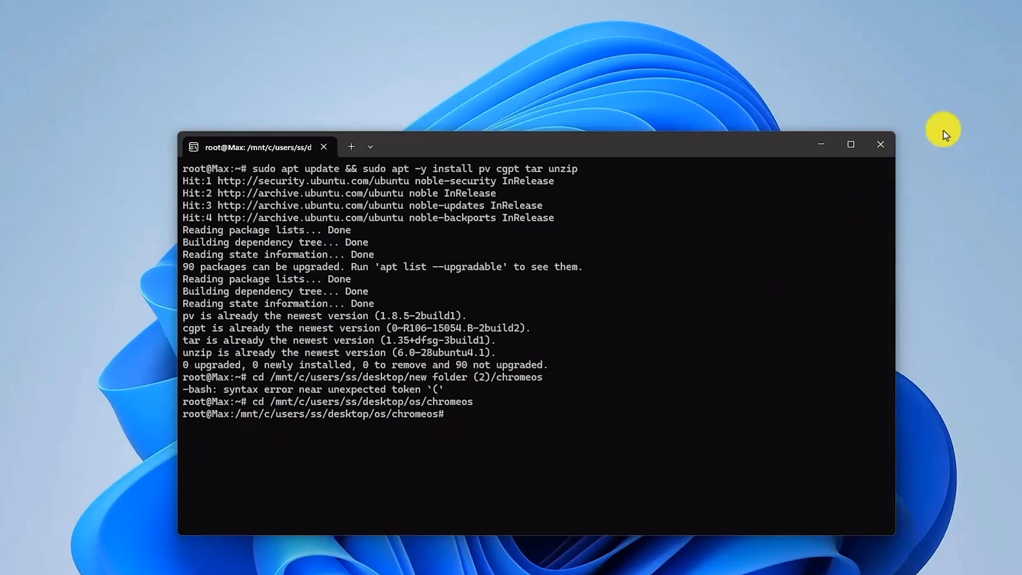
{"action": "mouse_move", "coordinate": [306, 219]}
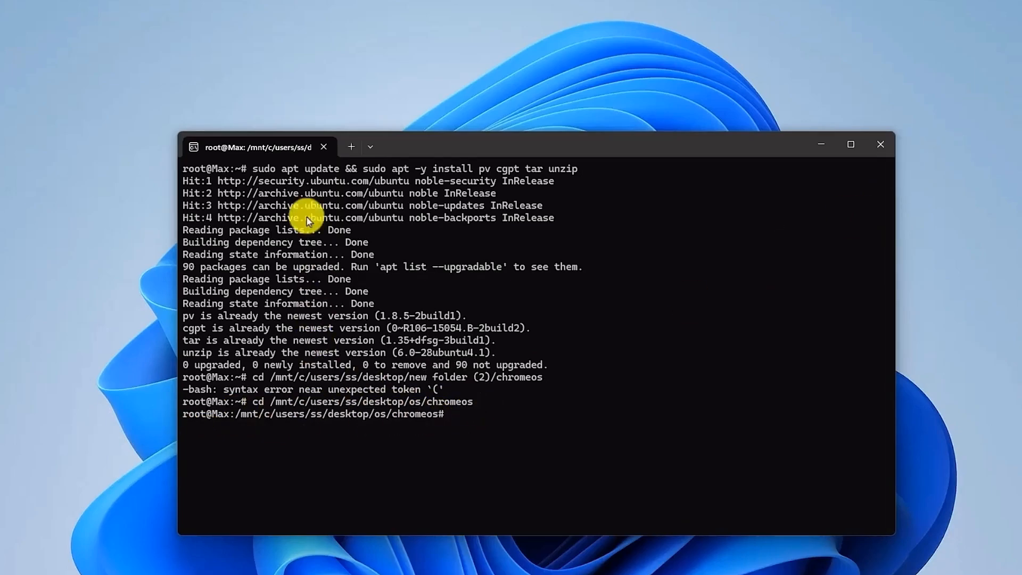
{"action": "mouse_move", "coordinate": [439, 426]}
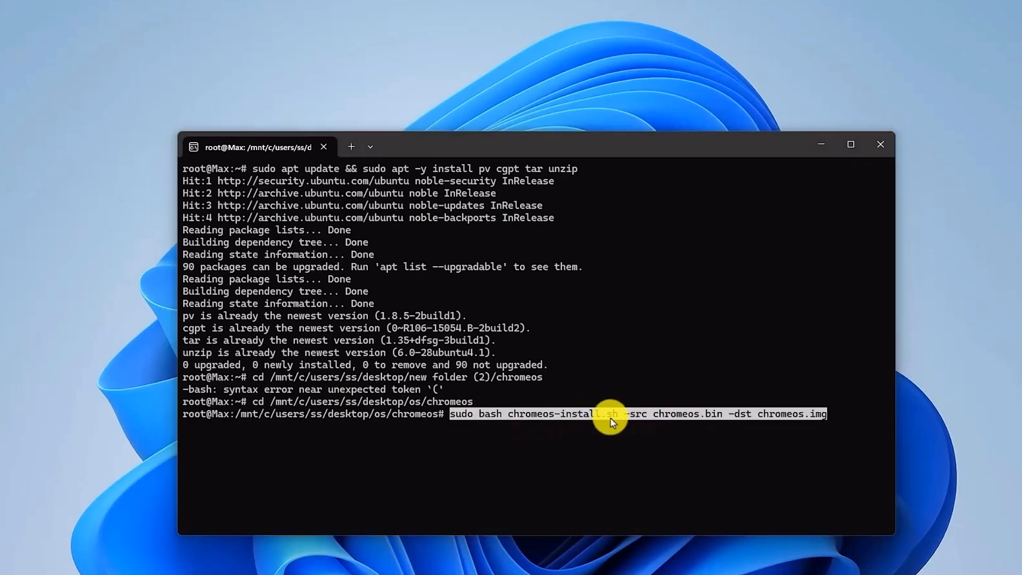
{"action": "mouse_move", "coordinate": [676, 433]}
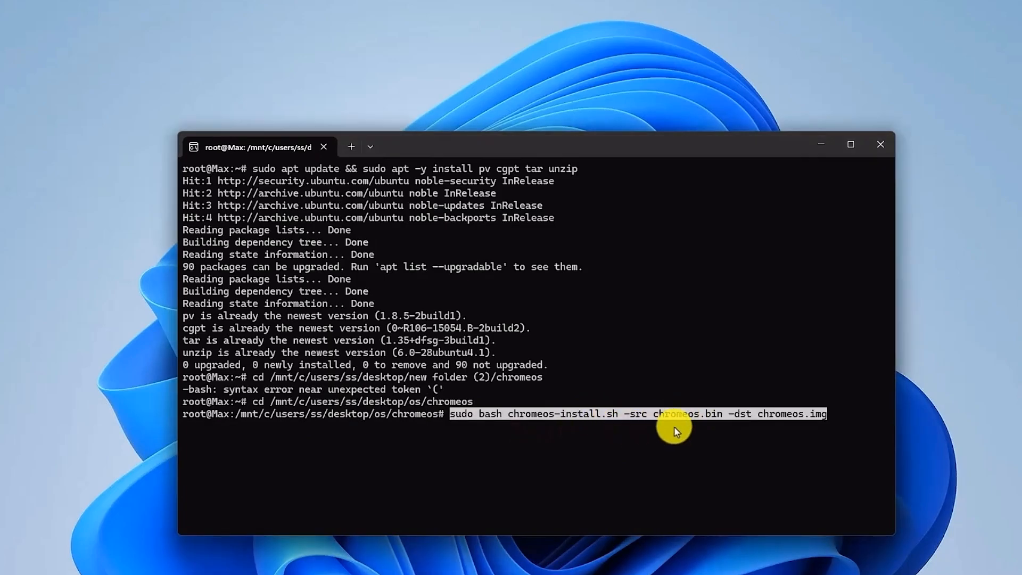
{"action": "mouse_move", "coordinate": [752, 447]}
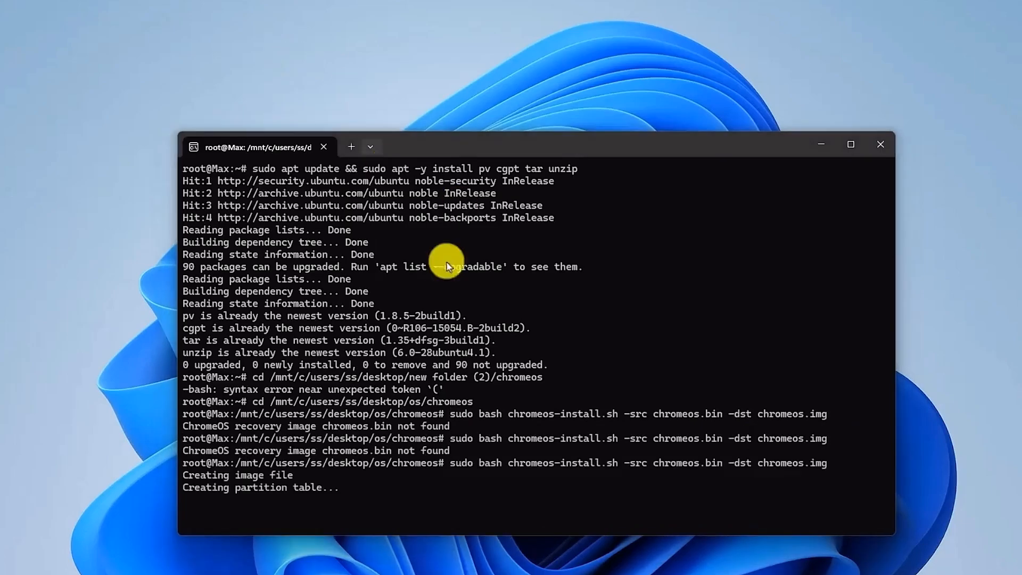
{"action": "mouse_move", "coordinate": [481, 429]}
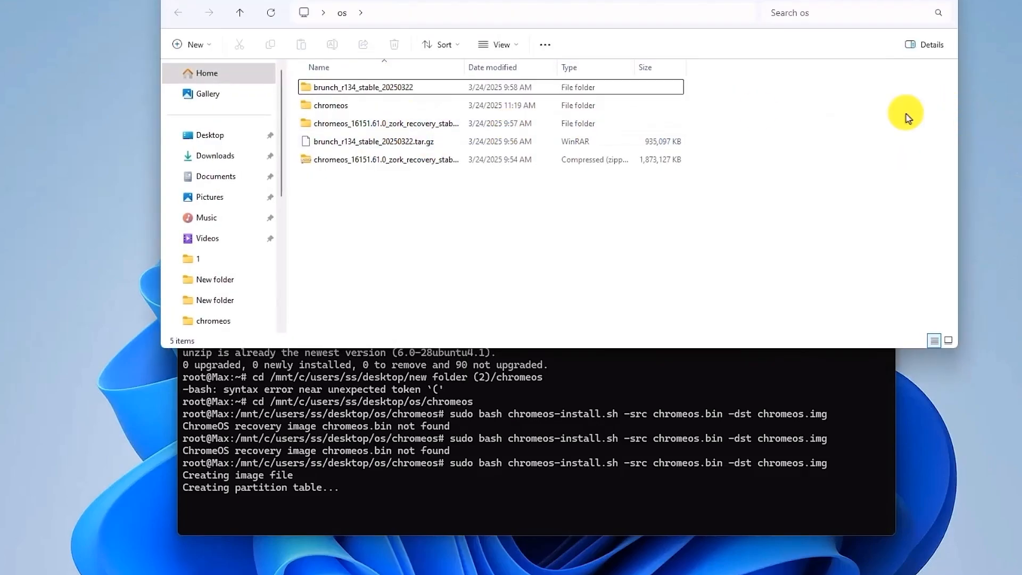
Open the desktop os folder and its chromeos subfolder showing the 14 GB chromeos image
{"action": "double_click", "coordinate": [330, 105]}
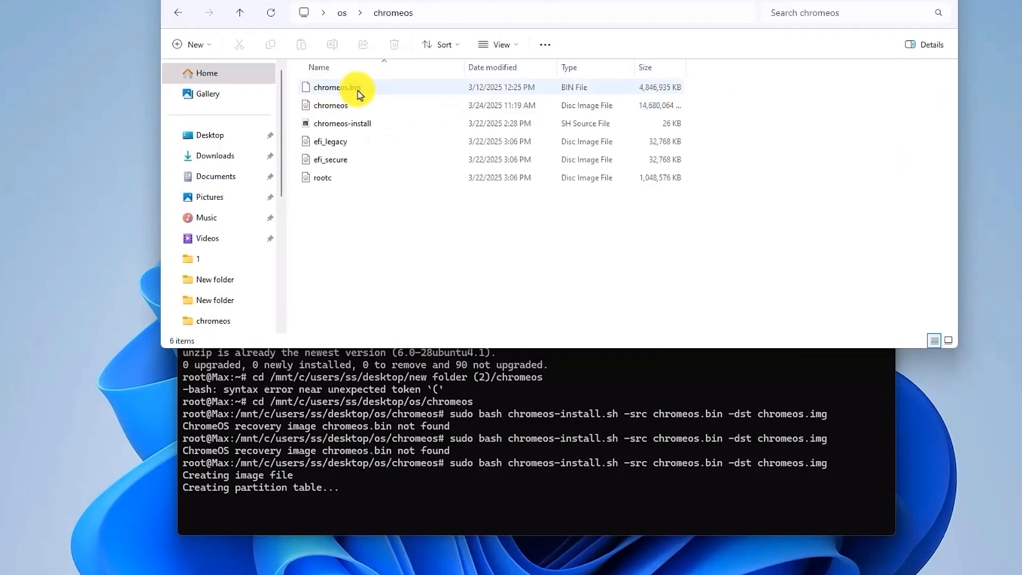
{"action": "mouse_move", "coordinate": [309, 94]}
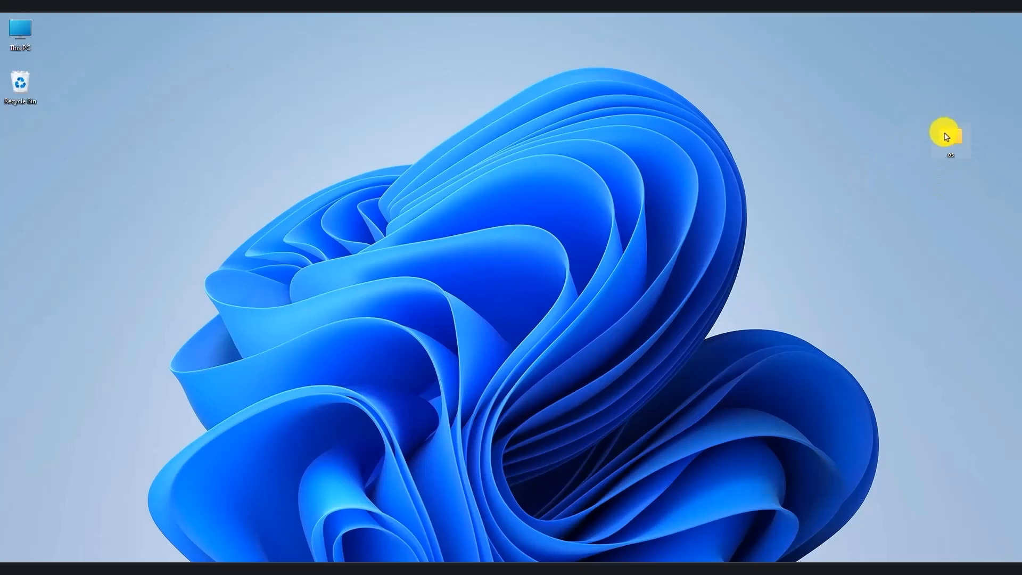
{"action": "double_click", "coordinate": [951, 137]}
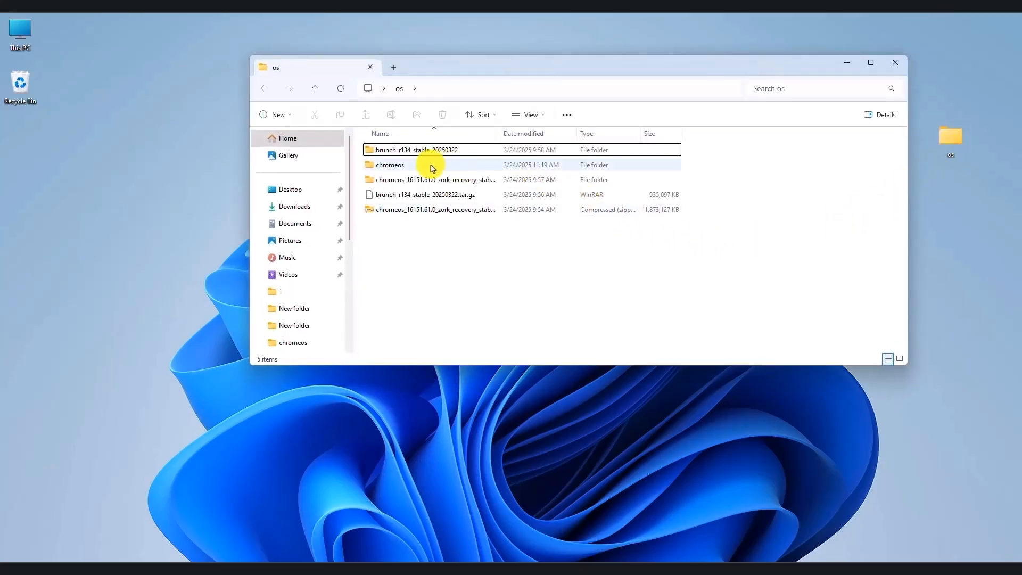
{"action": "double_click", "coordinate": [389, 164]}
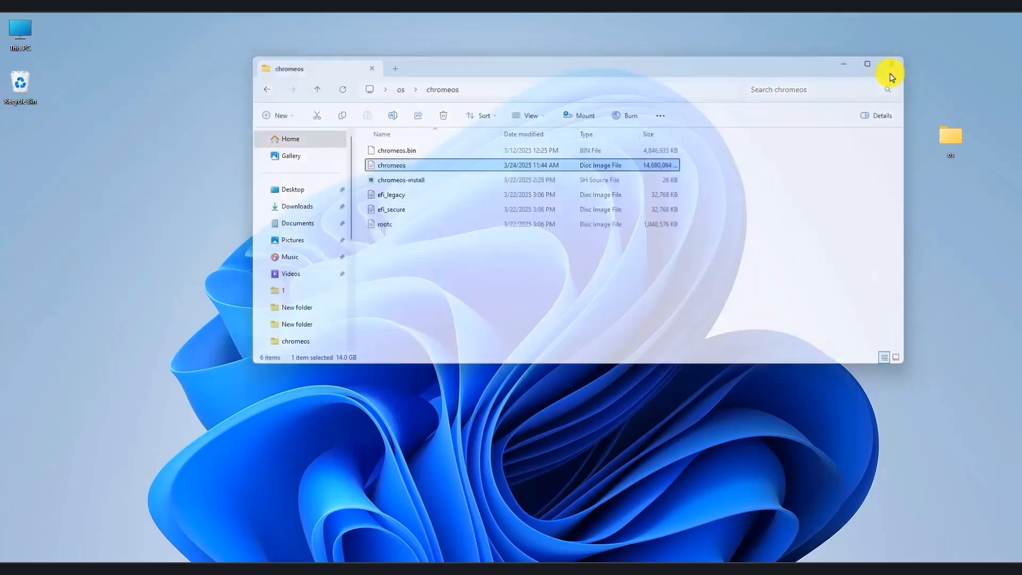
Close the chromeos File Explorer window before searching for Rufus
{"action": "left_click", "coordinate": [891, 64]}
{"action": "type", "text": "Rufus"}
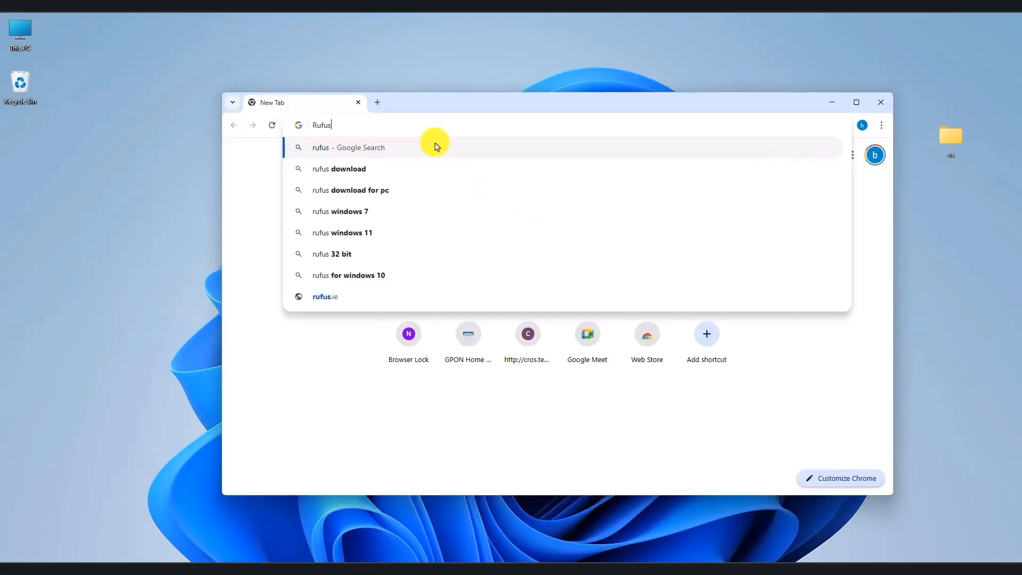
Search Google for Rufus and reach the Download section on rufus.ie
{"action": "left_click", "coordinate": [348, 147]}
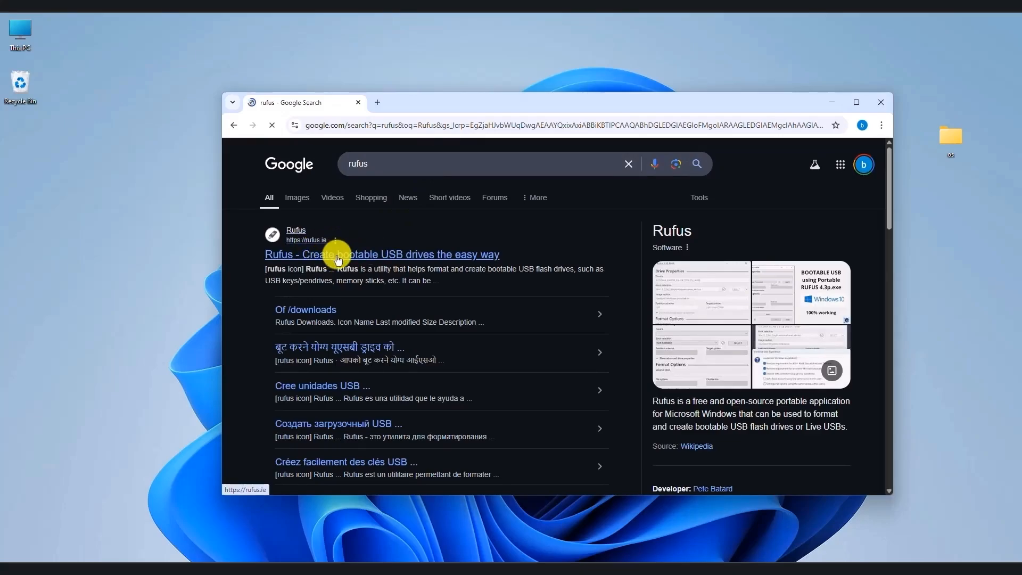
{"action": "left_click", "coordinate": [339, 255]}
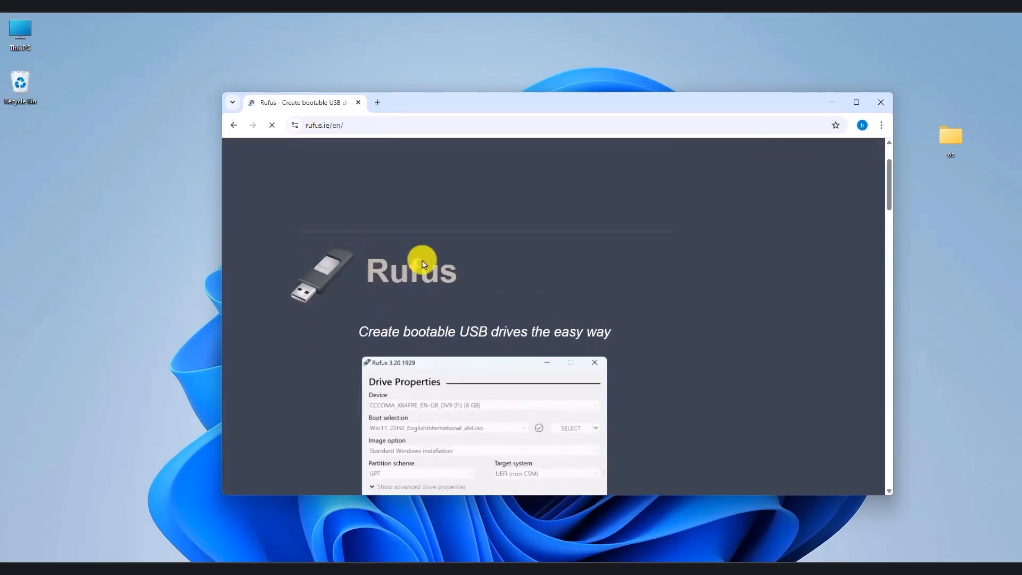
{"action": "scroll", "scroll_direction": "down", "scroll_amount": 3}
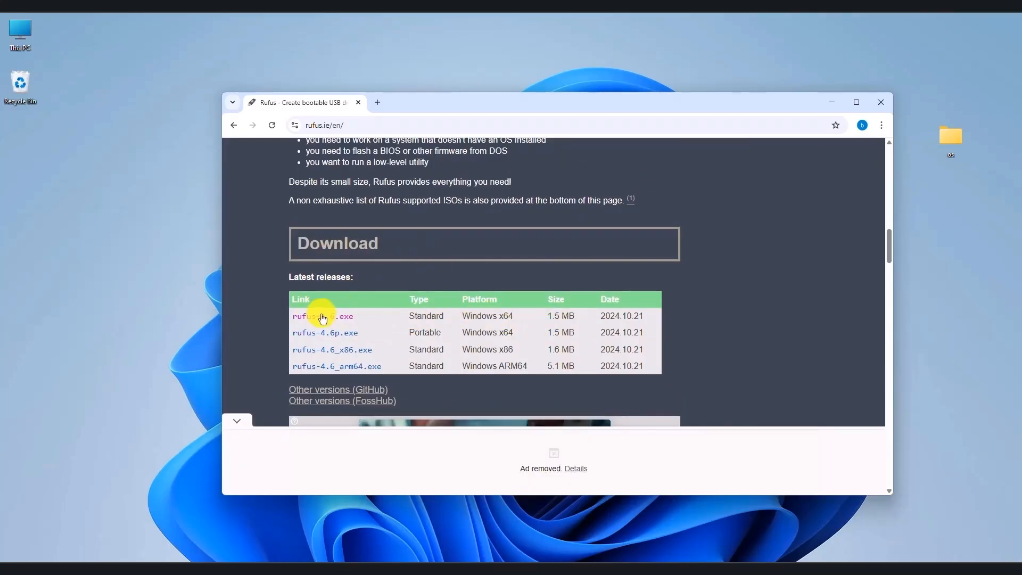
Download the standard rufus-4.6.exe release and check it in recent downloads
{"action": "left_click", "coordinate": [321, 316]}
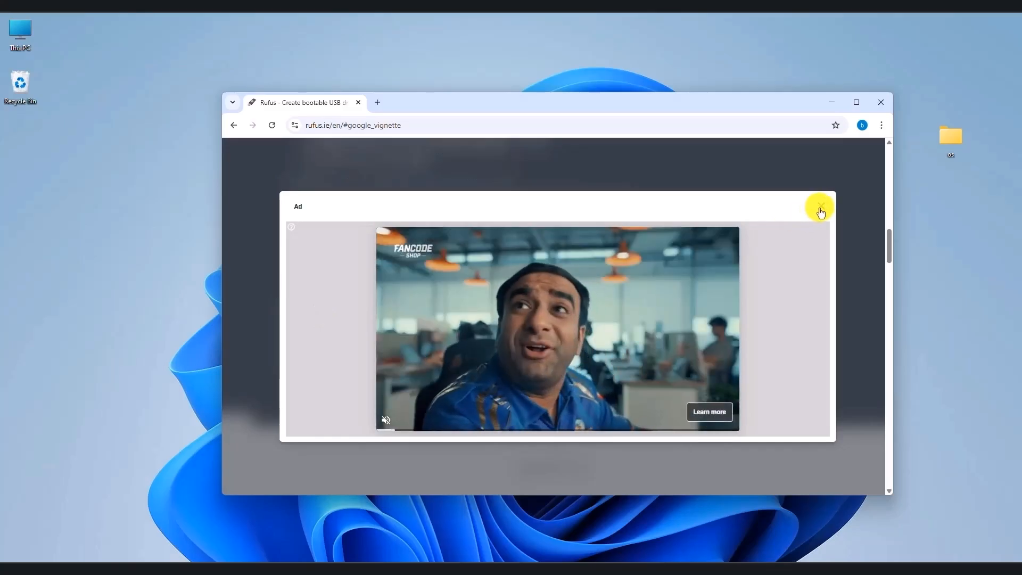
{"action": "left_click", "coordinate": [820, 209]}
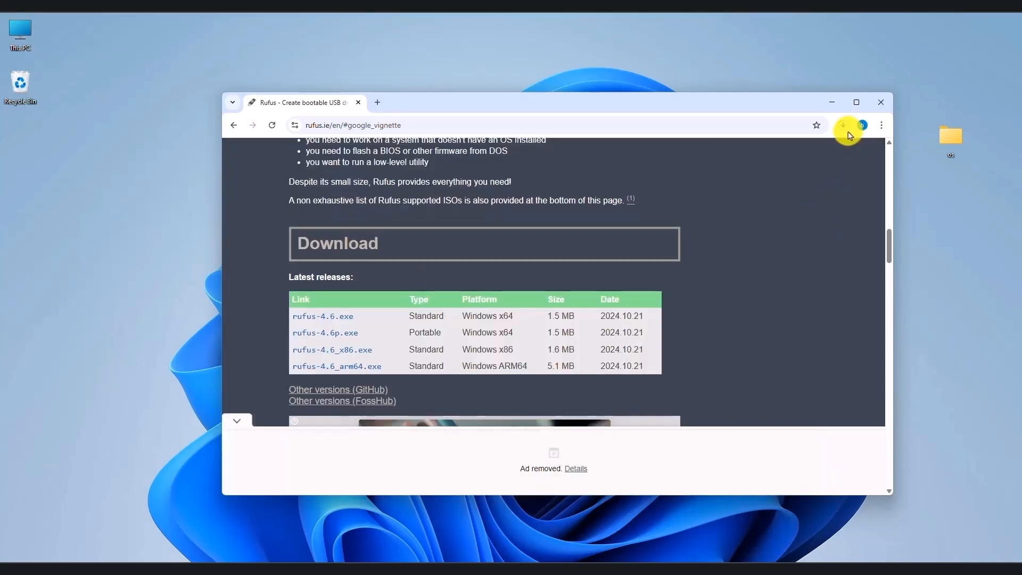
{"action": "left_click", "coordinate": [843, 125]}
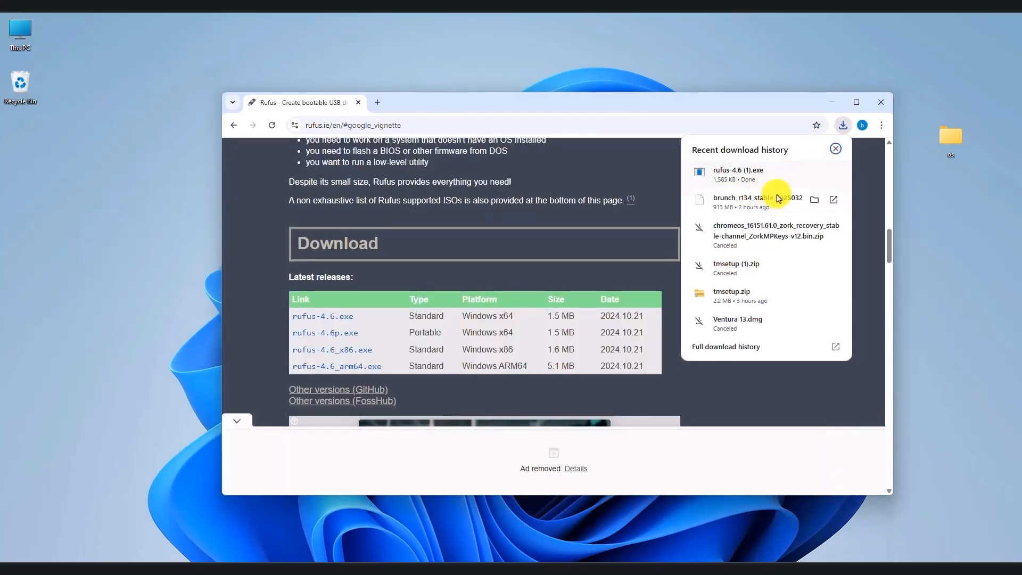
{"action": "left_click", "coordinate": [835, 148]}
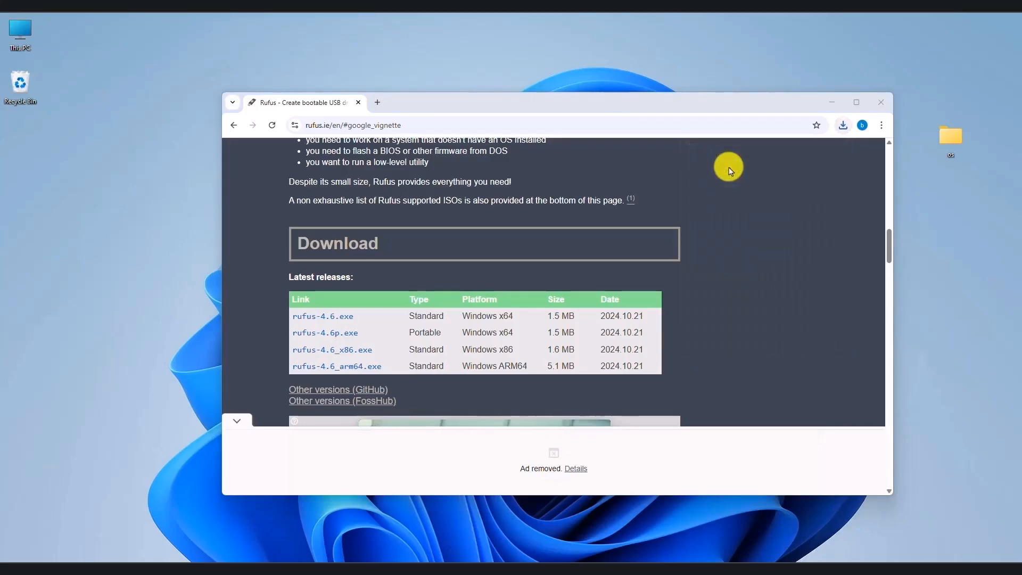
{"action": "mouse_move", "coordinate": [831, 101]}
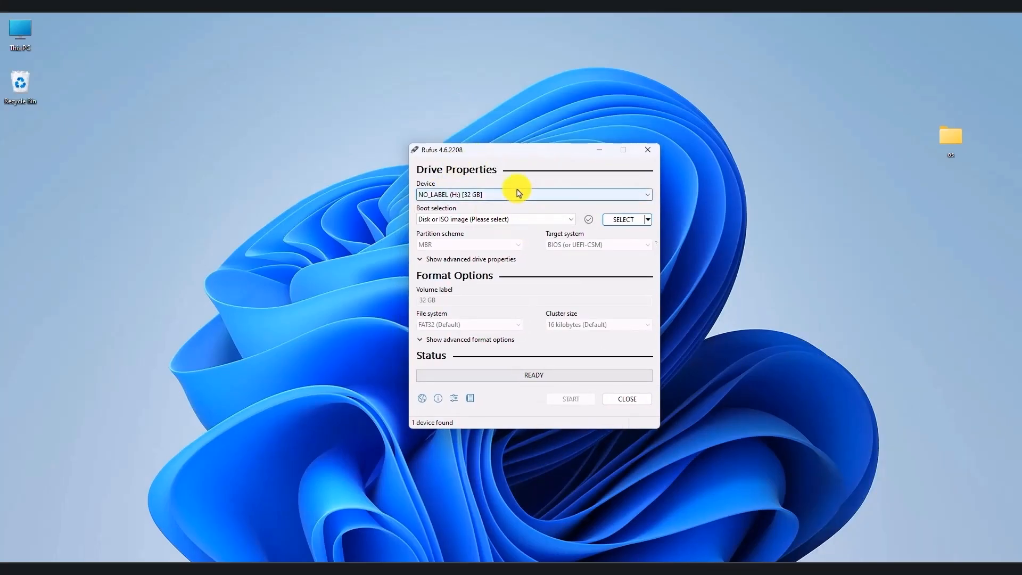
{"action": "mouse_move", "coordinate": [464, 212]}
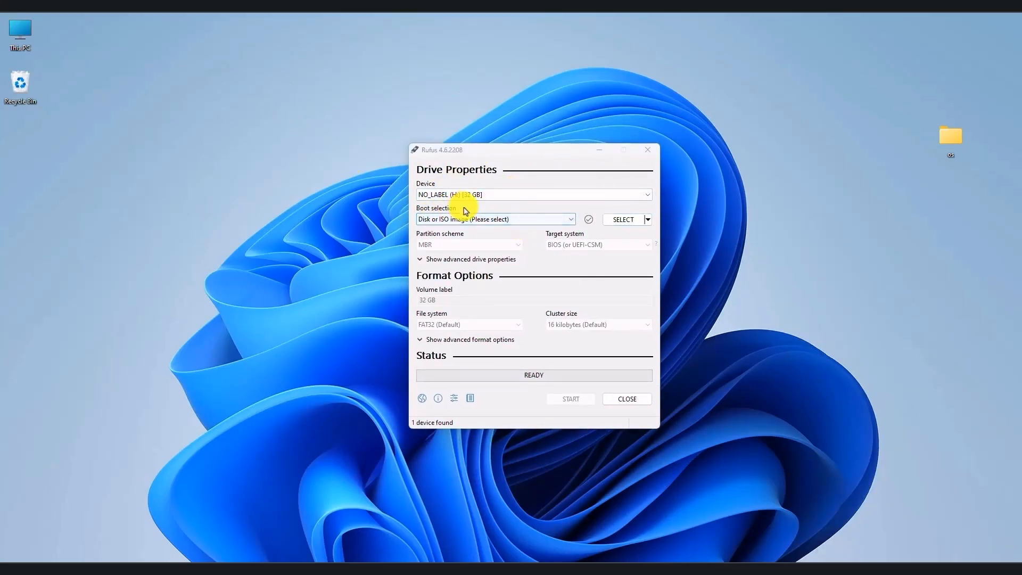
Launch Rufus 4.6 with the NO_LABEL (H:) 32 GB drive detected as the device
{"action": "left_click", "coordinate": [535, 194]}
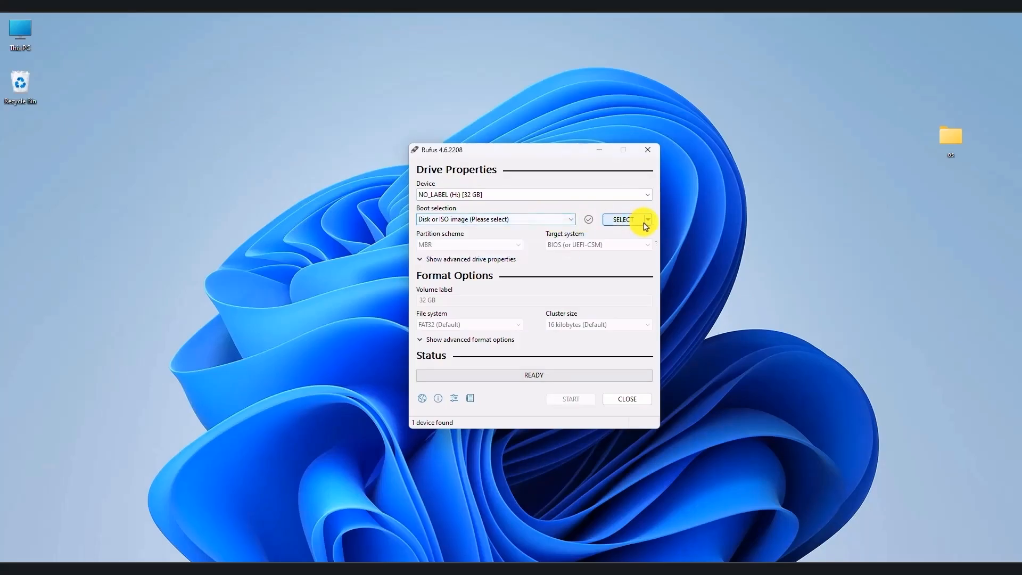
Load Desktop > os > chromeos.img as the Rufus boot image for the 32 GB drive
{"action": "left_click", "coordinate": [622, 219]}
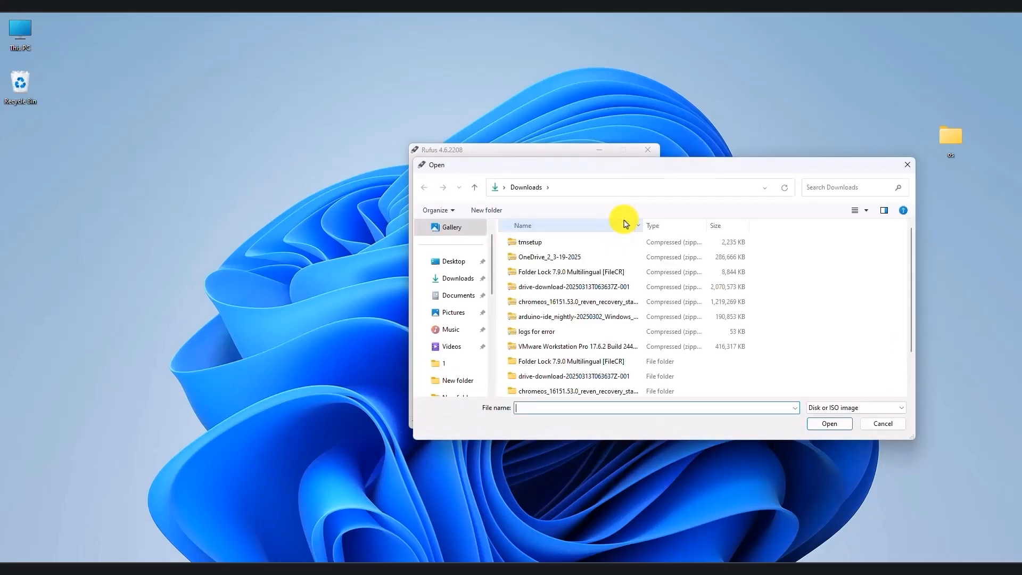
{"action": "left_click", "coordinate": [451, 261]}
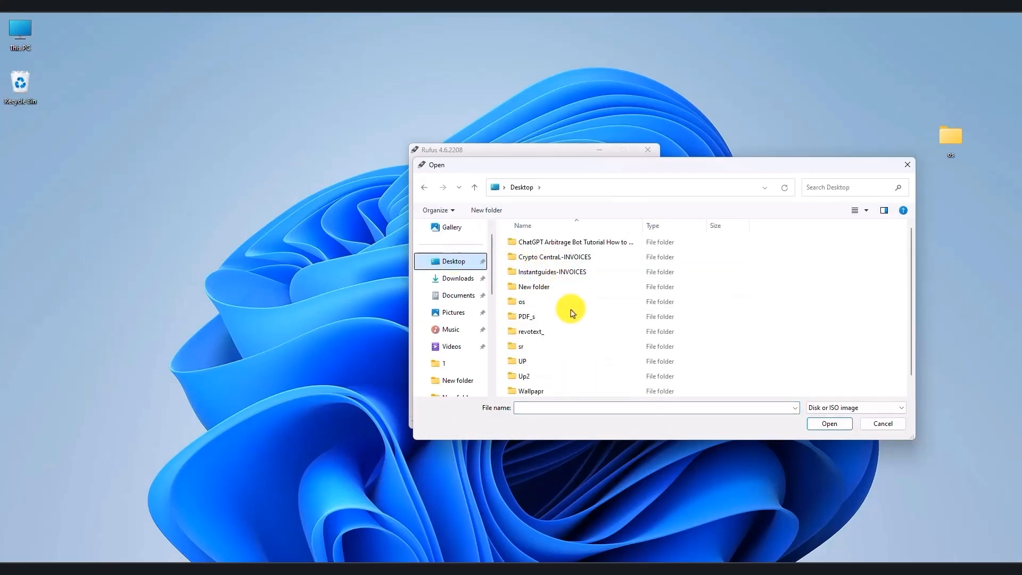
{"action": "left_click", "coordinate": [524, 302]}
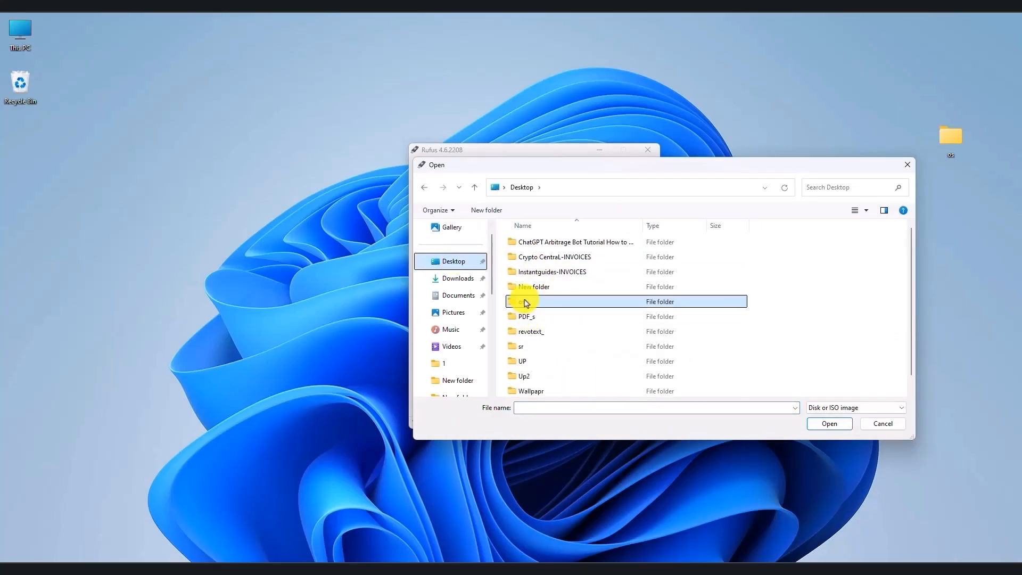
{"action": "double_click", "coordinate": [525, 301]}
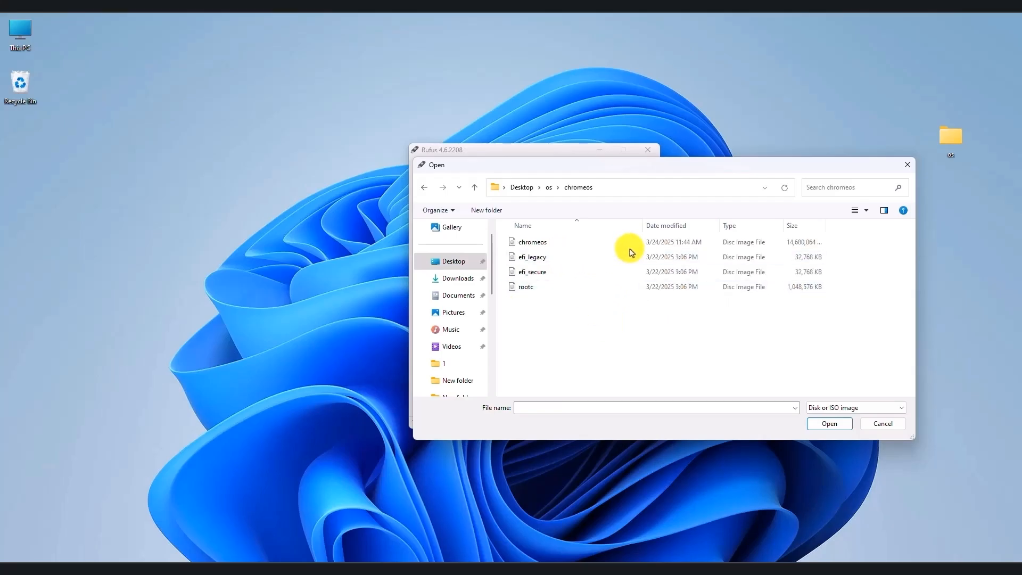
{"action": "left_click", "coordinate": [533, 242]}
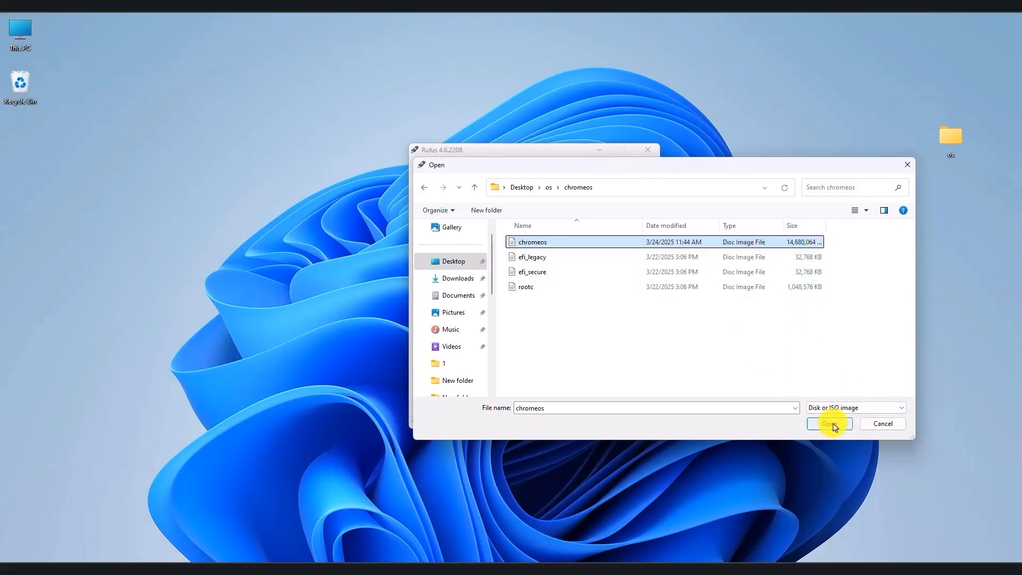
{"action": "left_click", "coordinate": [830, 424]}
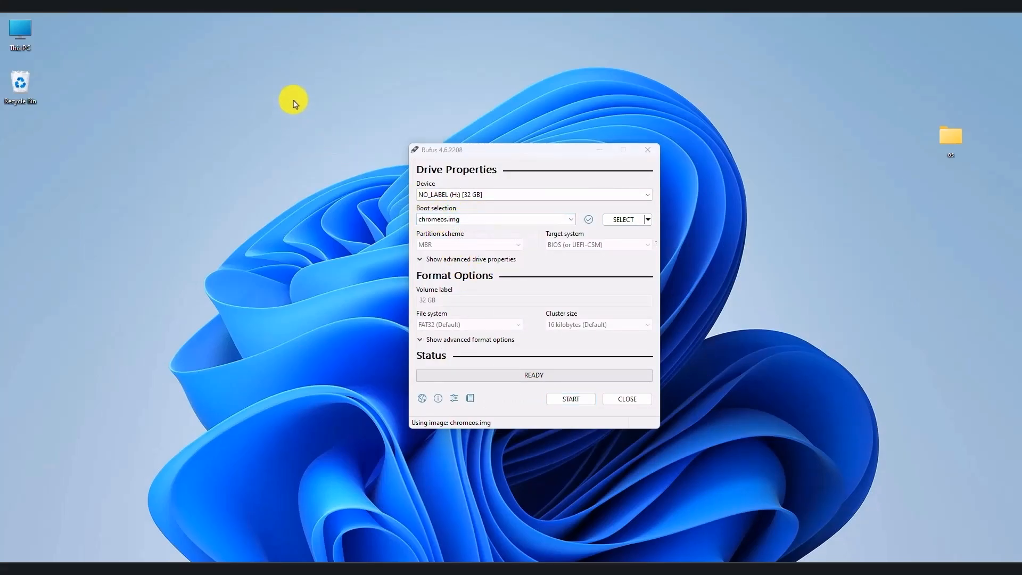
{"action": "mouse_move", "coordinate": [543, 321]}
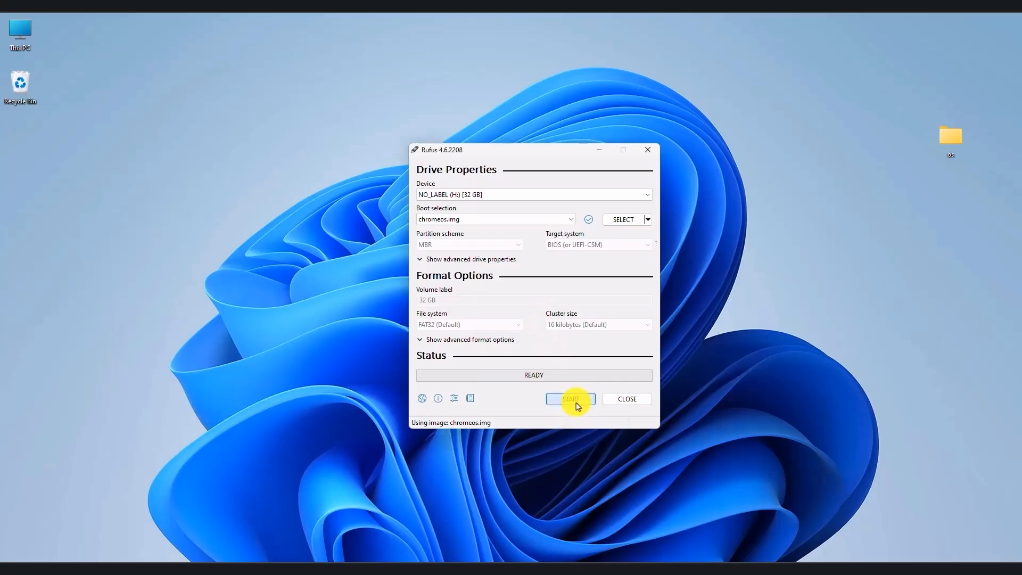
Start writing chromeos.img to the drive, accepting the data-destruction warning
{"action": "left_click", "coordinate": [571, 398]}
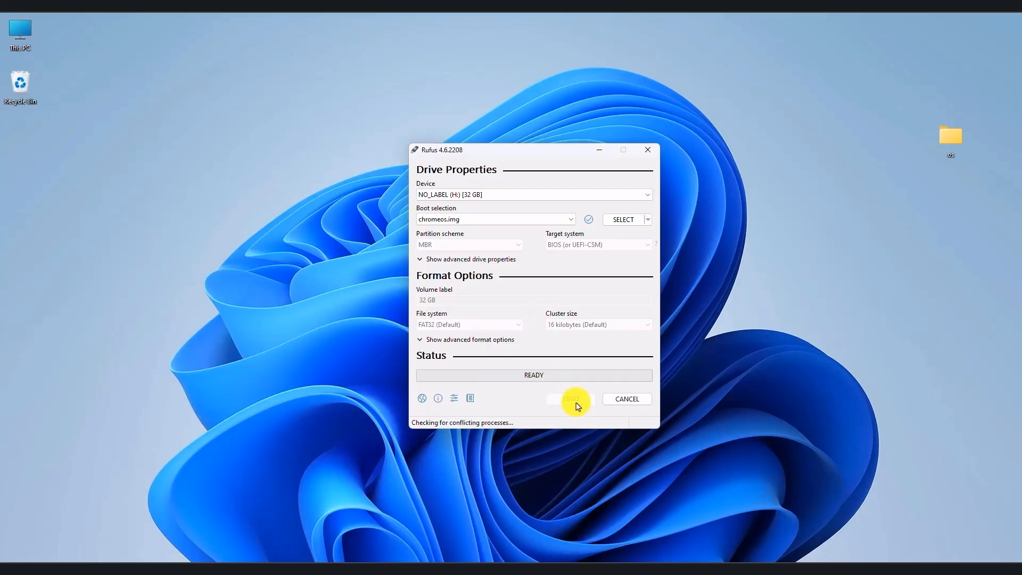
{"action": "left_click", "coordinate": [573, 398]}
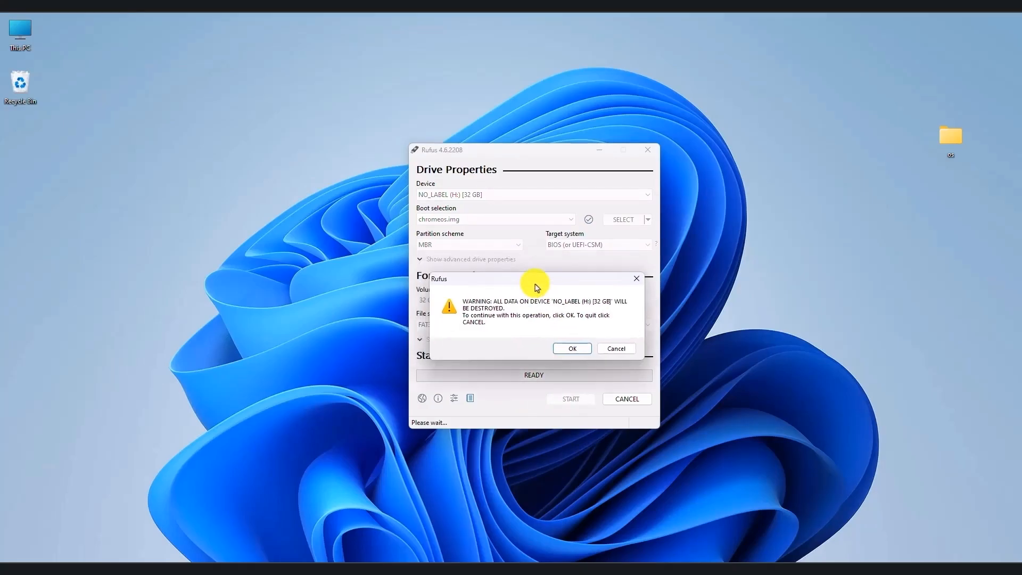
{"action": "mouse_move", "coordinate": [310, 97]}
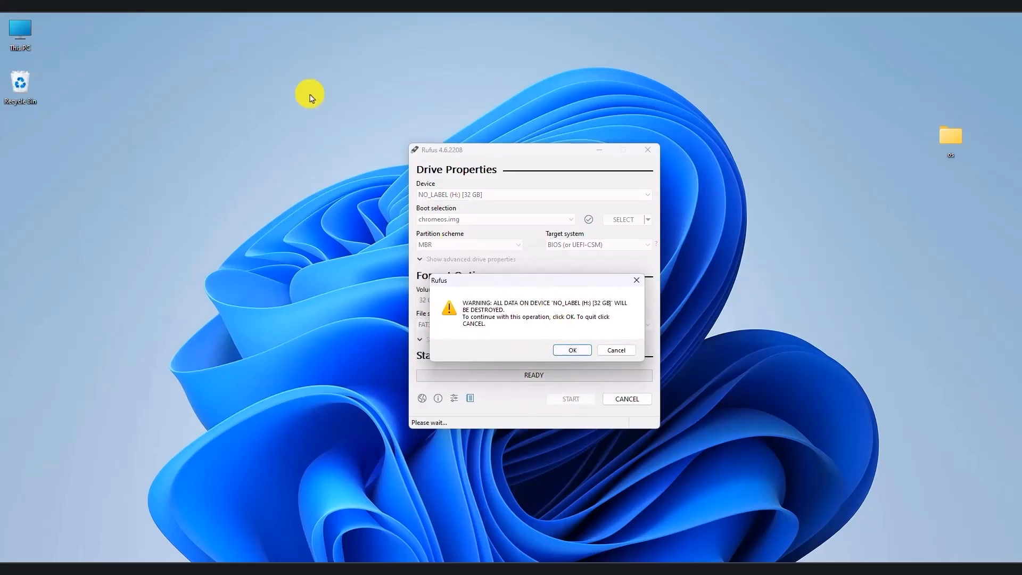
{"action": "left_click", "coordinate": [572, 349]}
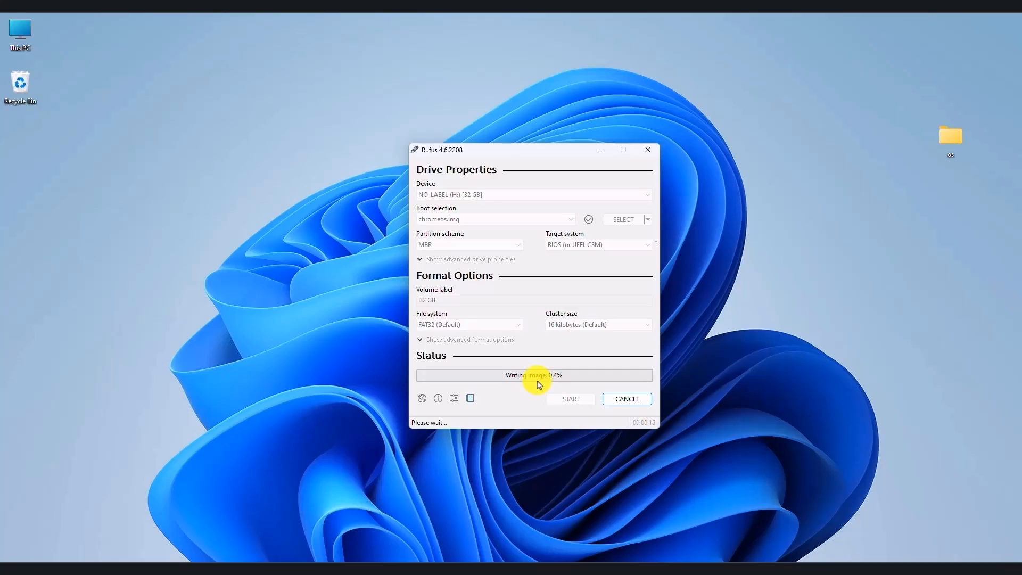
{"action": "mouse_move", "coordinate": [296, 97]}
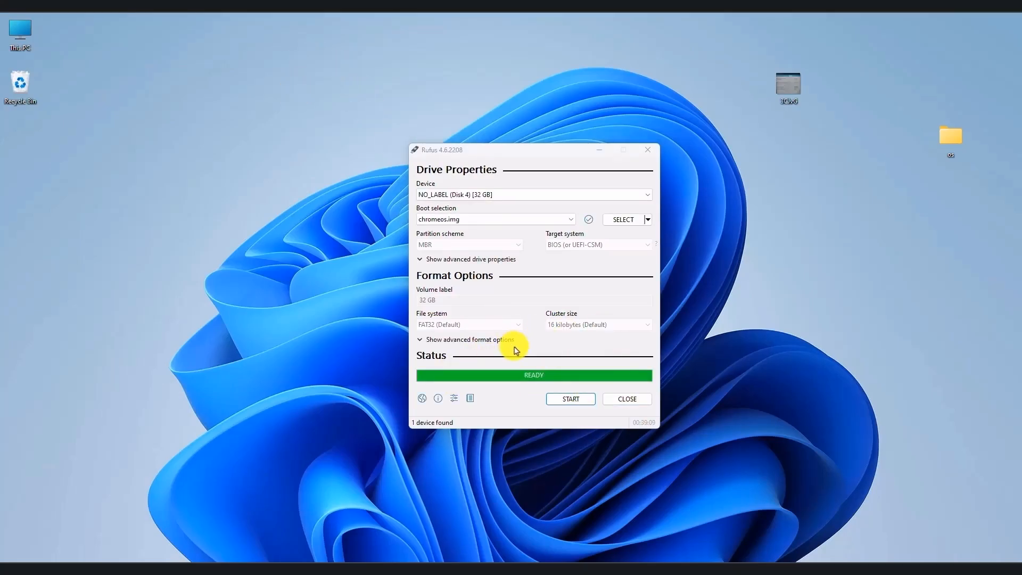
{"action": "mouse_move", "coordinate": [635, 404]}
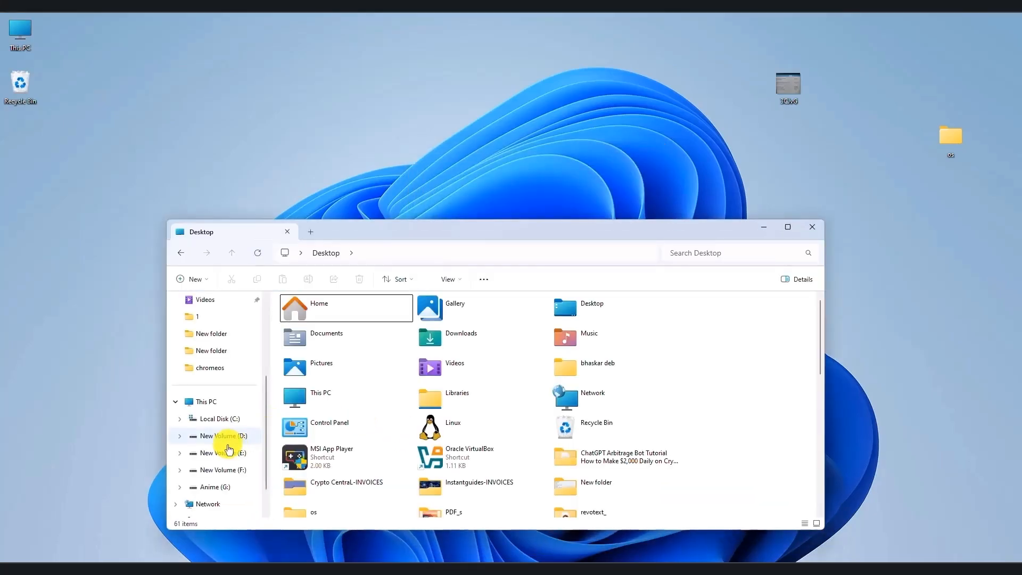
Check the drives listed under This PC, then close File Explorer
{"action": "left_click", "coordinate": [206, 401]}
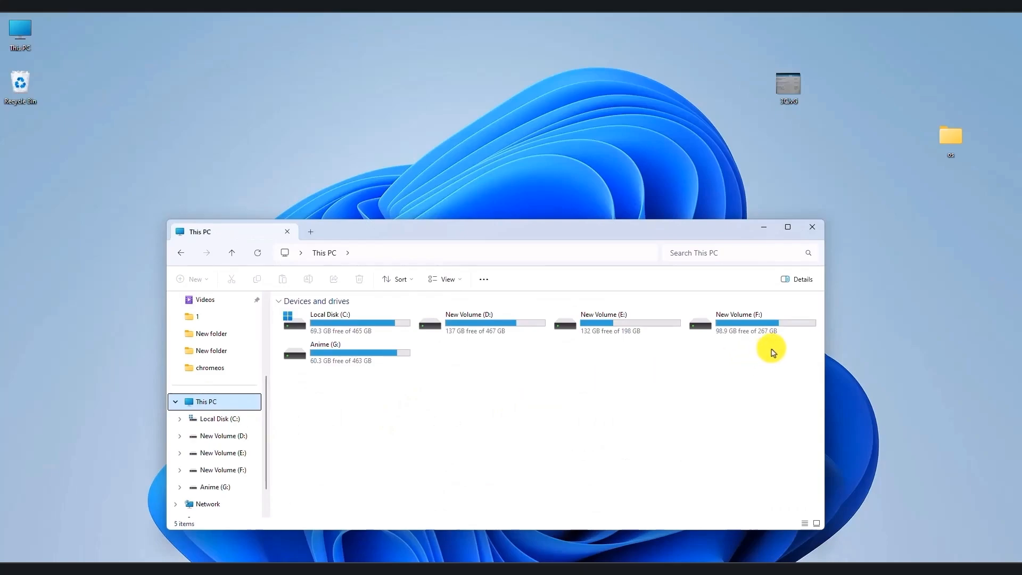
{"action": "mouse_move", "coordinate": [296, 99]}
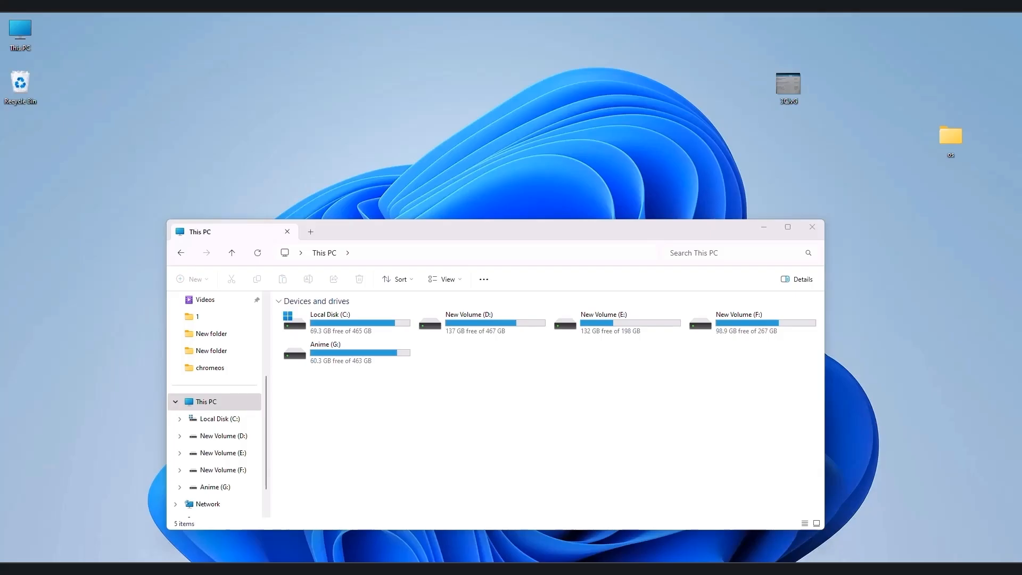
{"action": "left_click", "coordinate": [811, 226]}
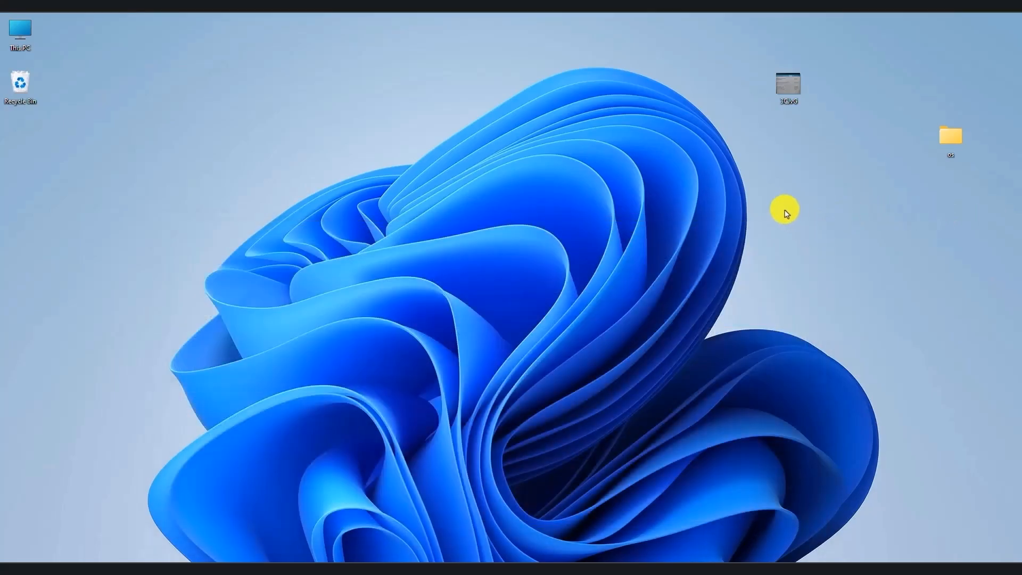
{"action": "mouse_move", "coordinate": [792, 135]}
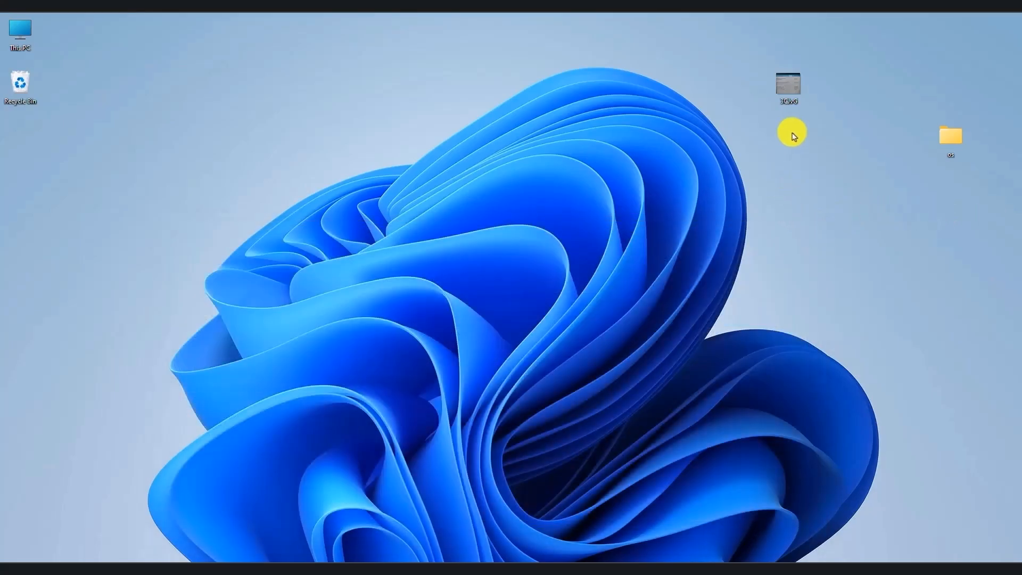
View the 3CIvG.jpg BIOS photo showing Secure Boot status, then close Photos
{"action": "double_click", "coordinate": [789, 83]}
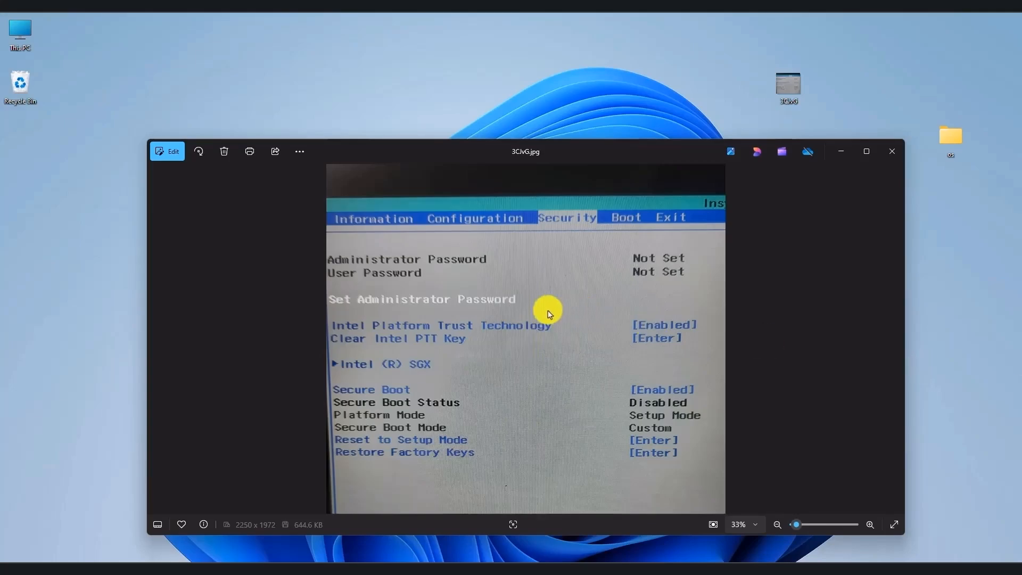
{"action": "mouse_move", "coordinate": [343, 398]}
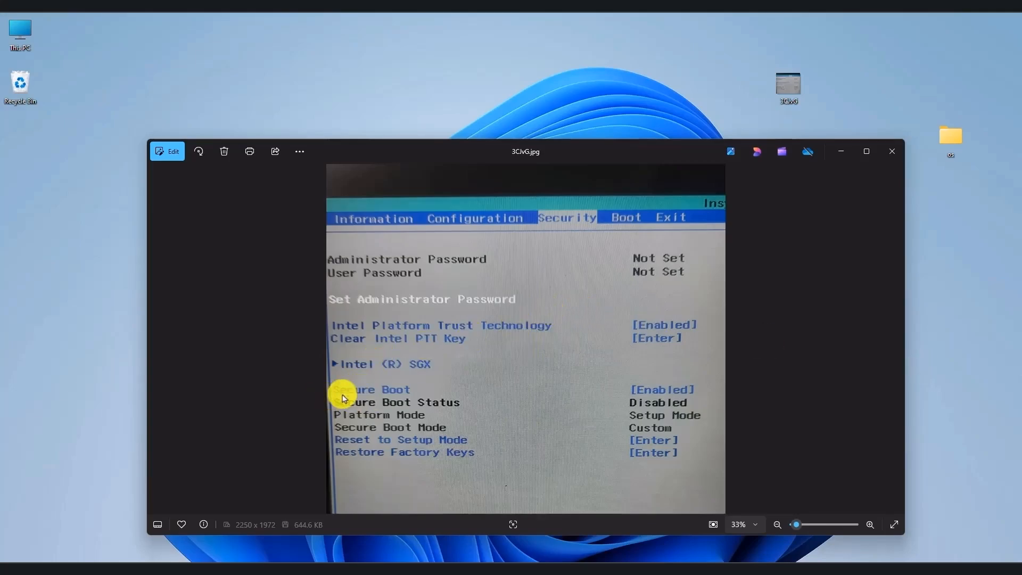
{"action": "mouse_move", "coordinate": [664, 394]}
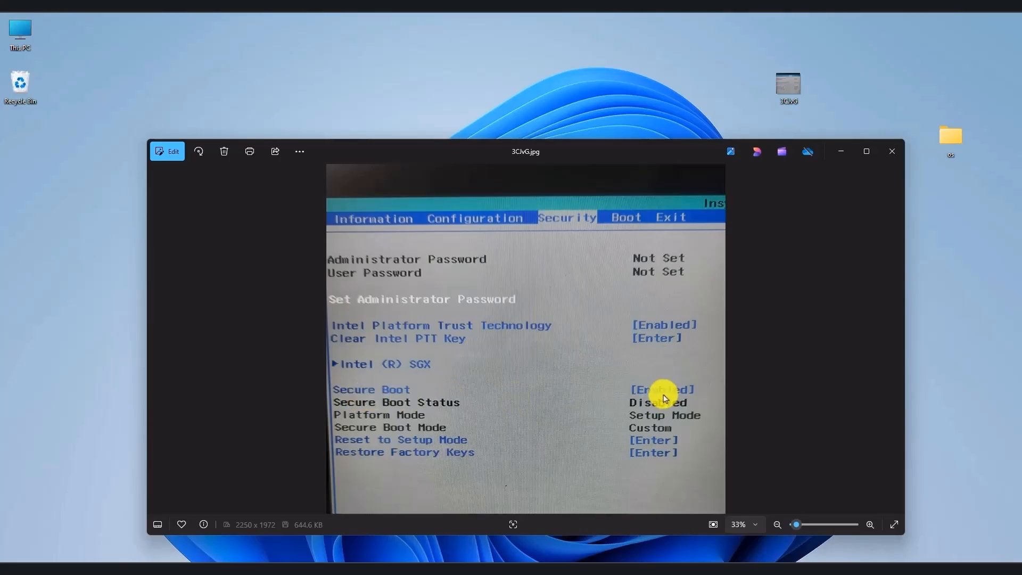
{"action": "left_click", "coordinate": [893, 151]}
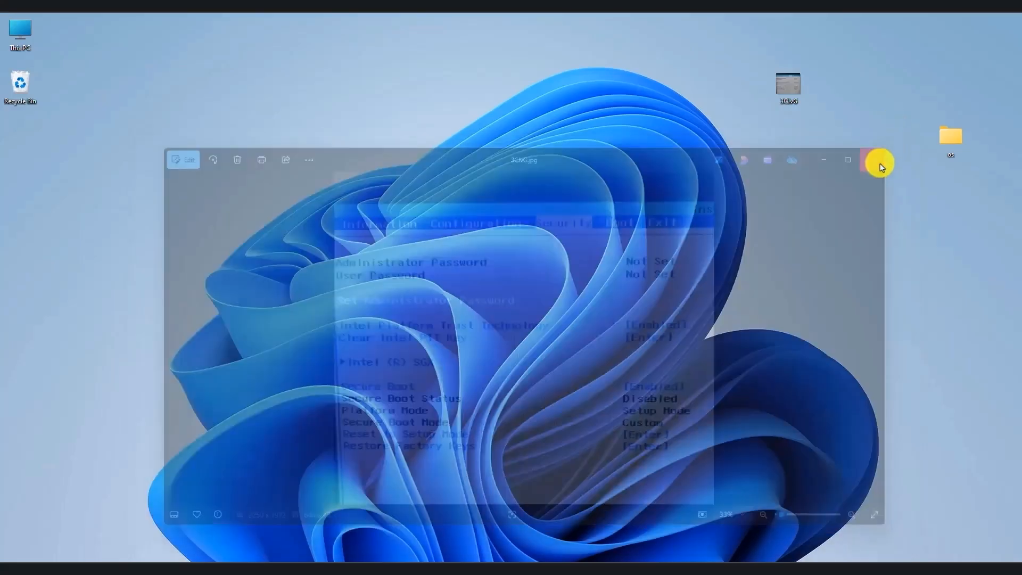
{"action": "left_click", "coordinate": [870, 160]}
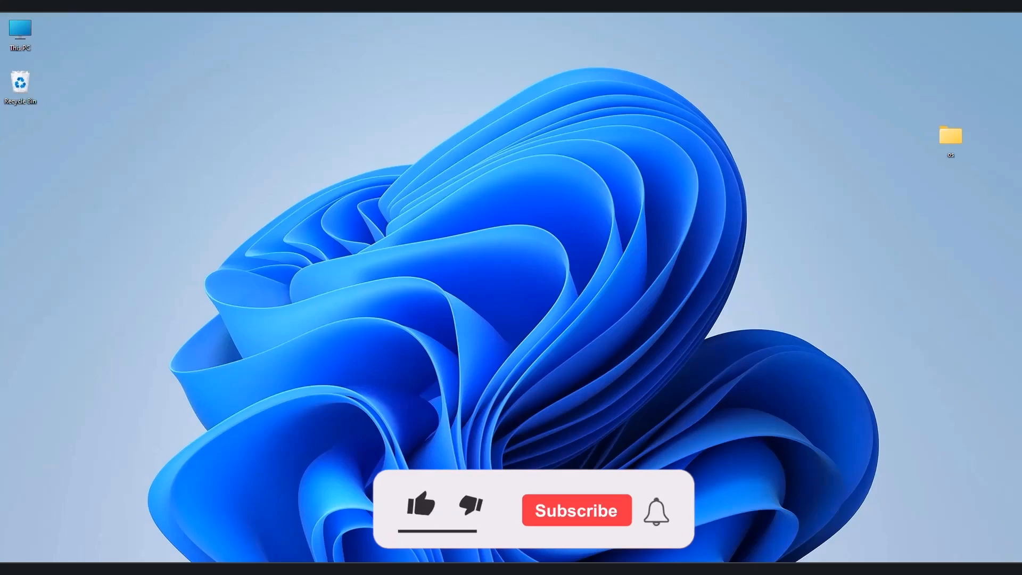
{"action": "left_click", "coordinate": [419, 511]}
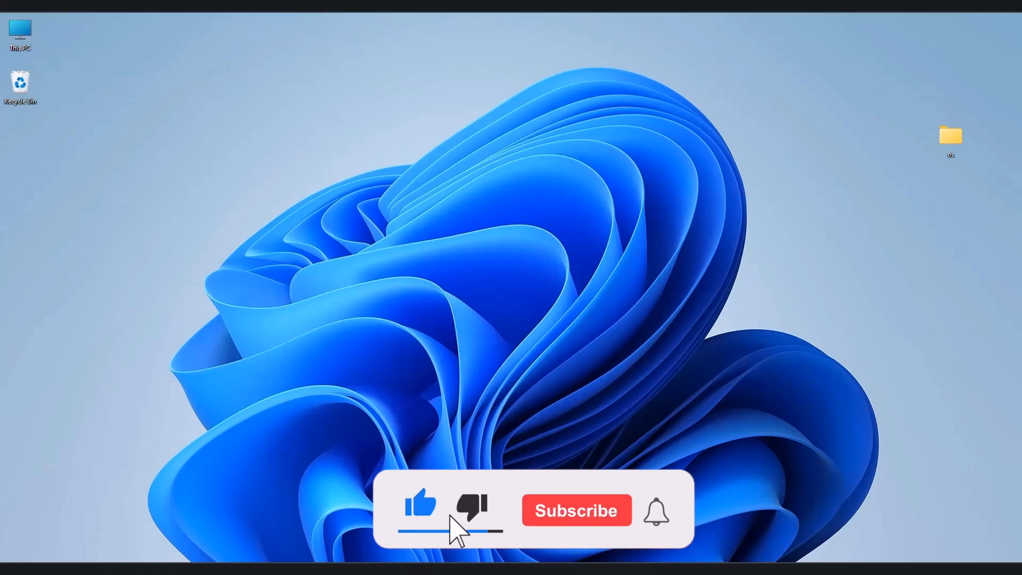
{"action": "left_click", "coordinate": [577, 511]}
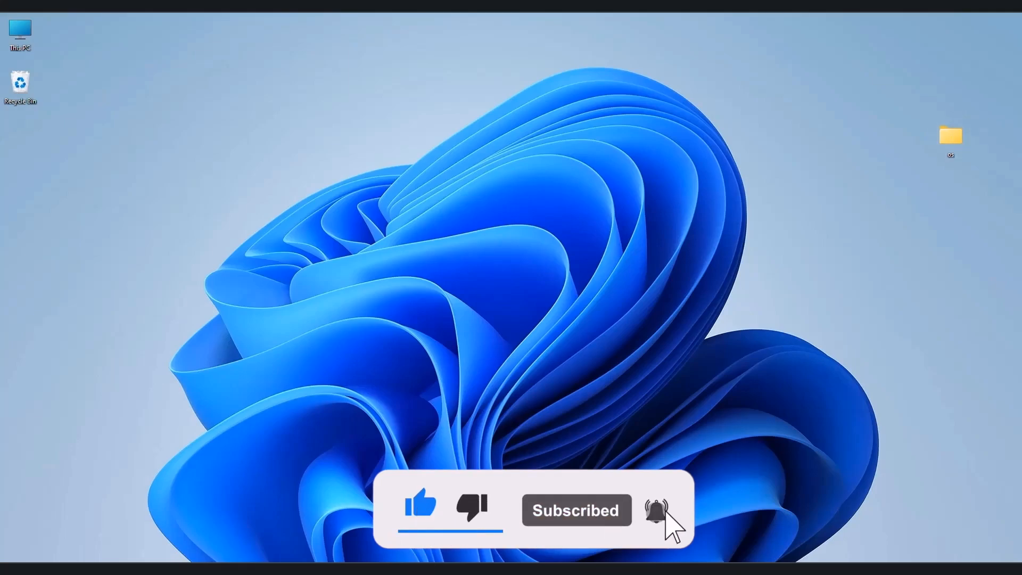